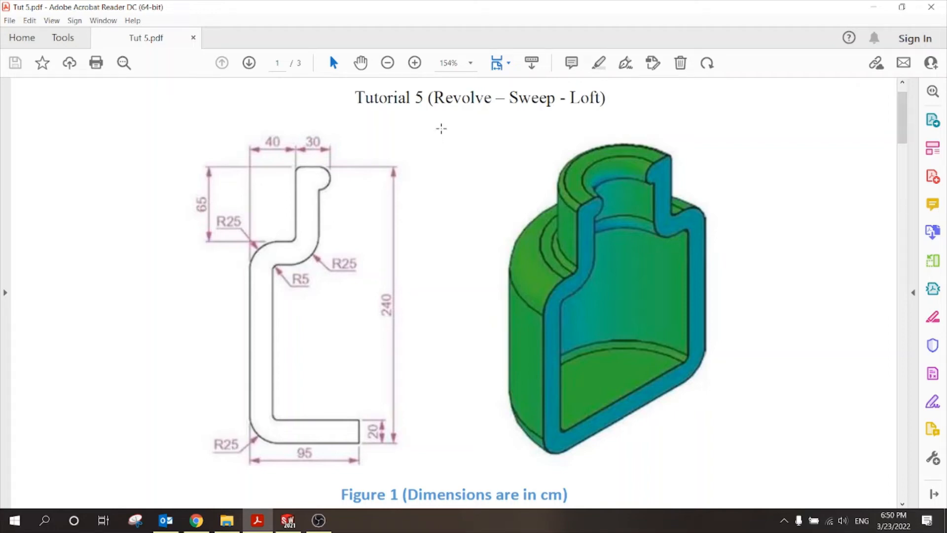
- Highlight the word 'Revolve' in the Tutorial 5 title as the feature to use
double_click(357, 98)
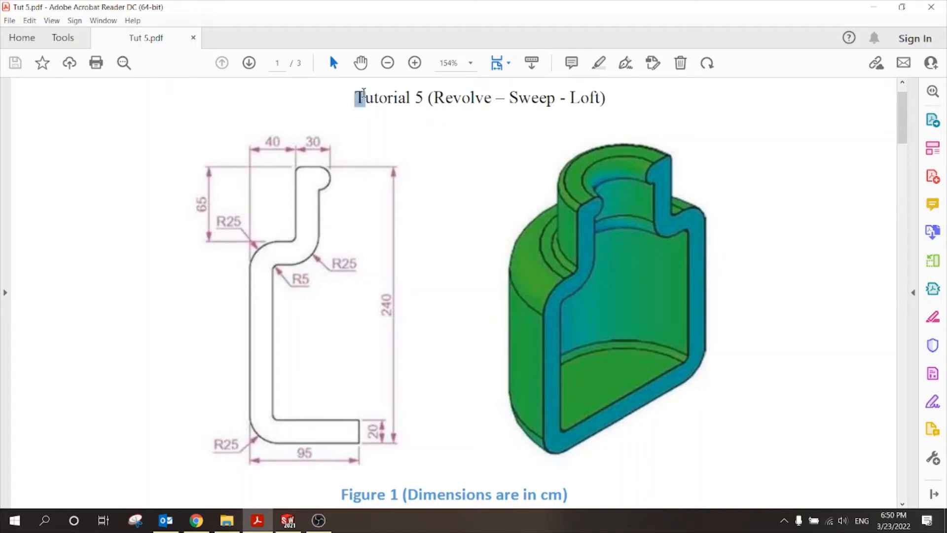
double_click(389, 98)
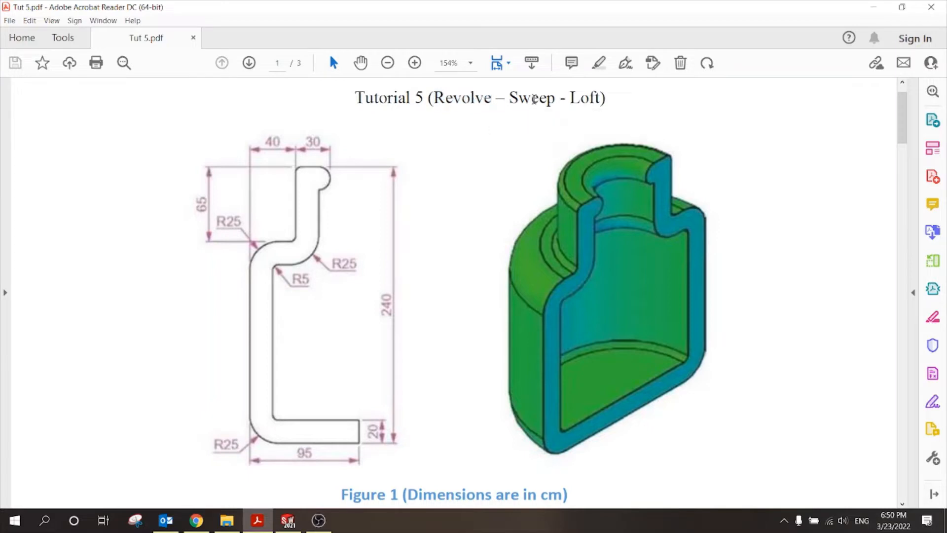
double_click(585, 98)
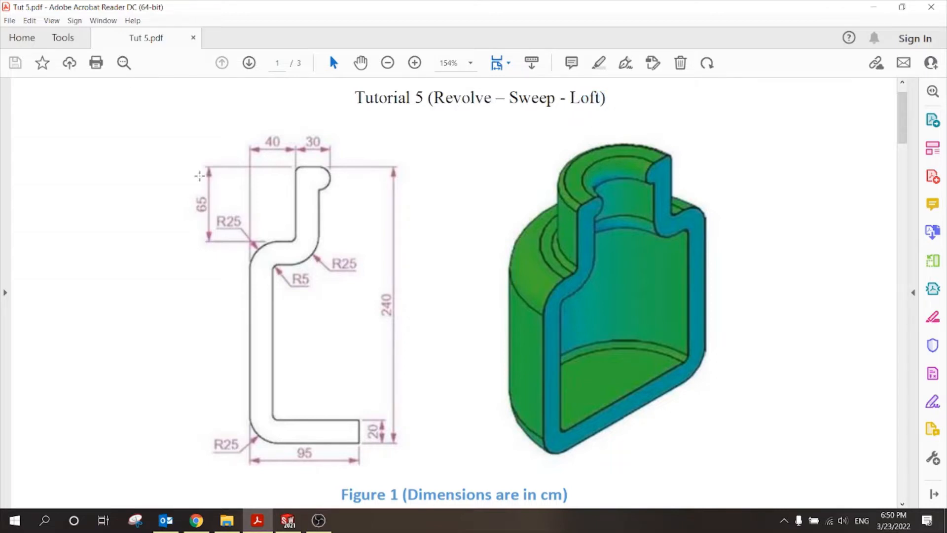
double_click(362, 494)
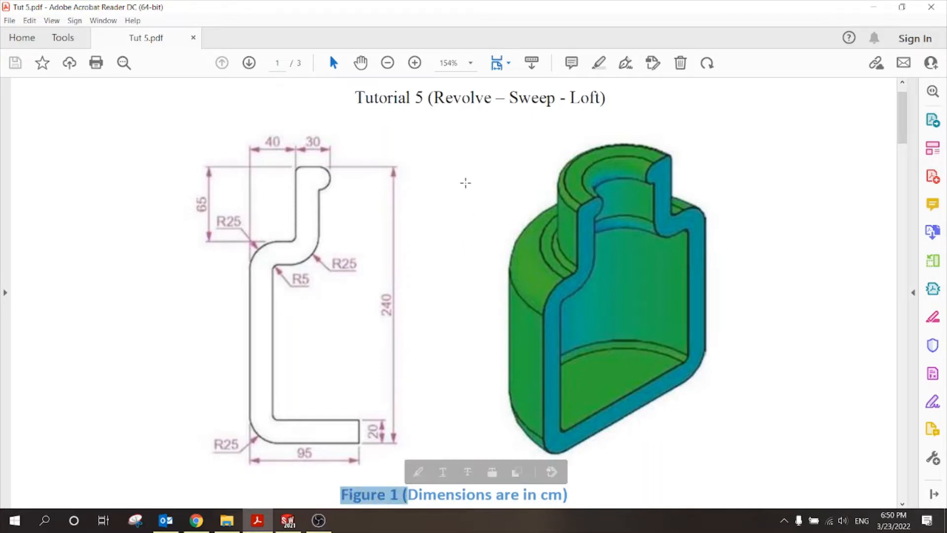
double_click(462, 98)
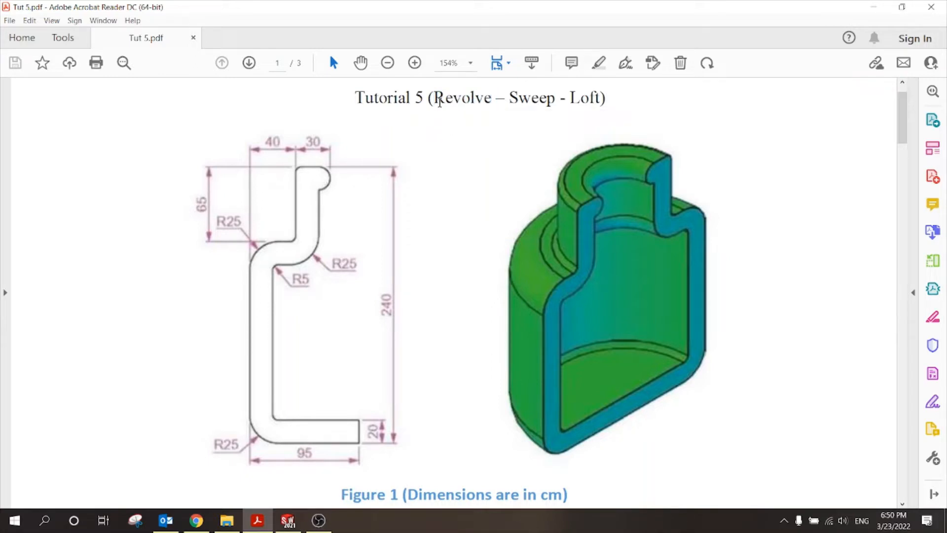
double_click(441, 98)
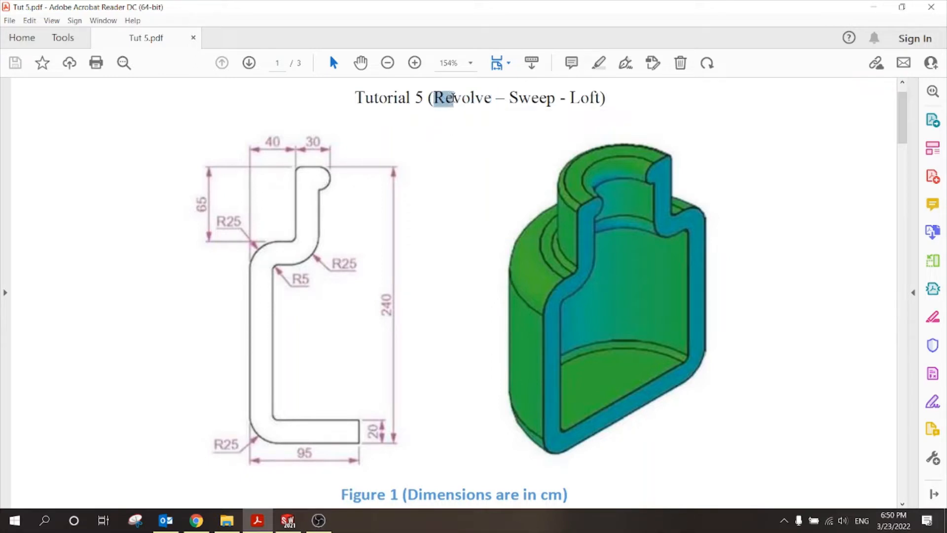
double_click(464, 98)
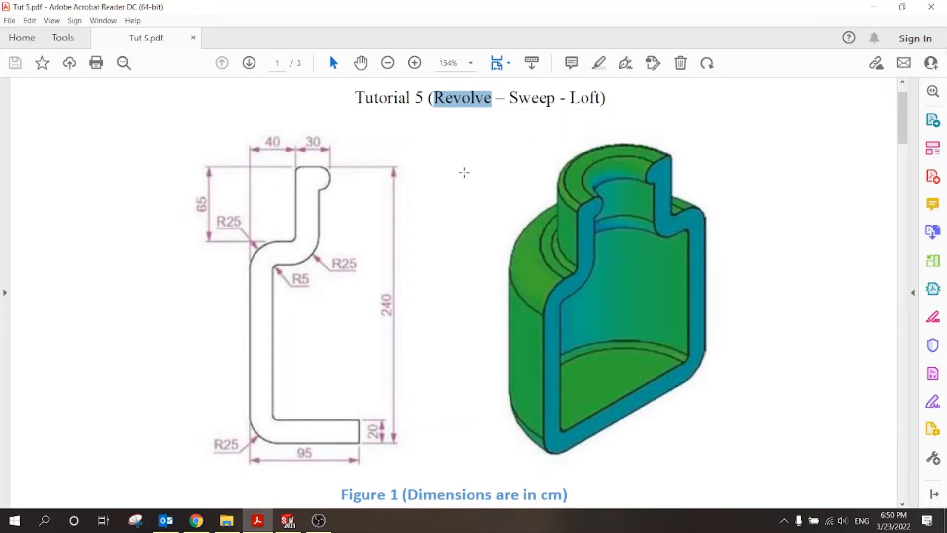
mouse_move(281, 359)
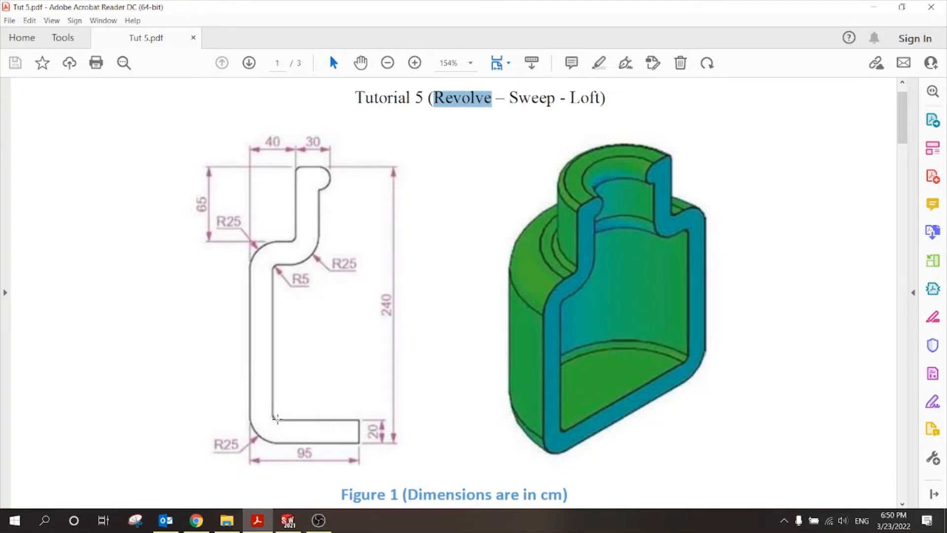
mouse_move(284, 330)
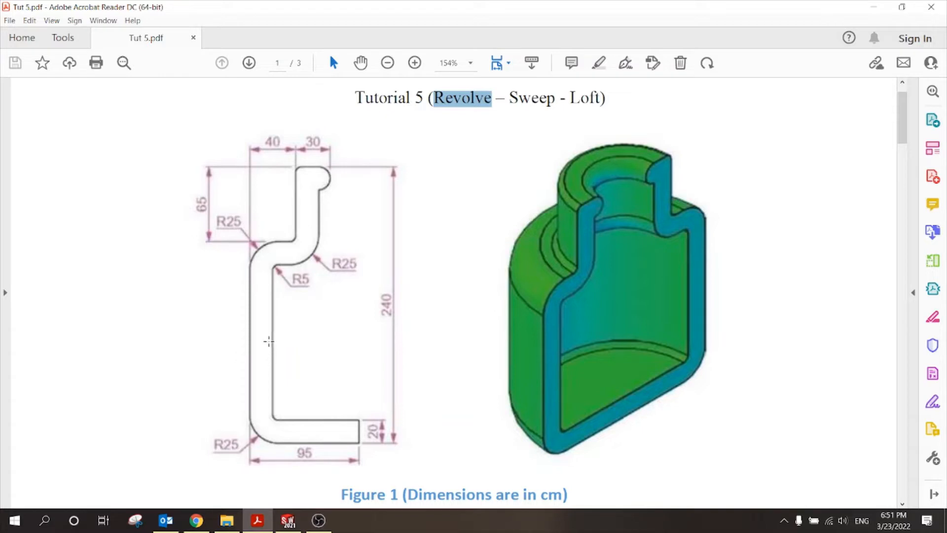
mouse_move(125, 122)
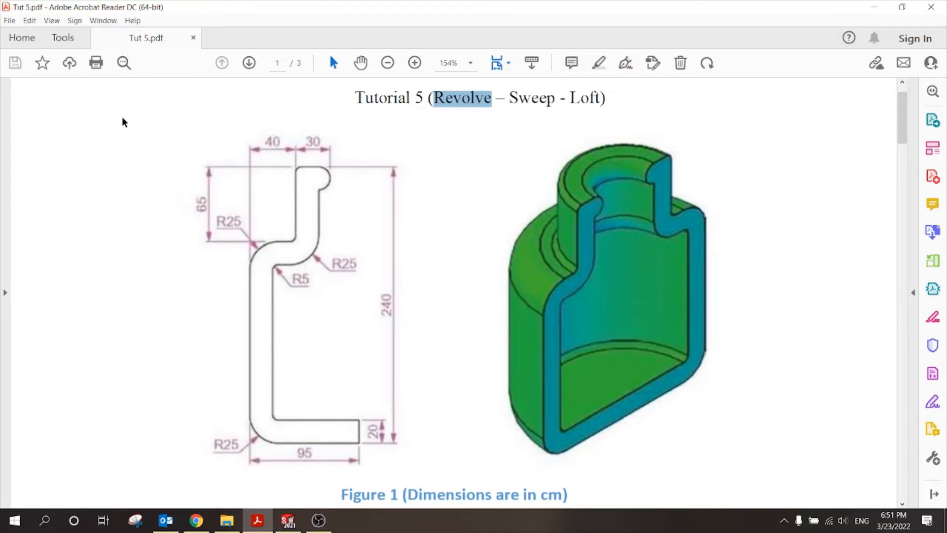
mouse_move(170, 133)
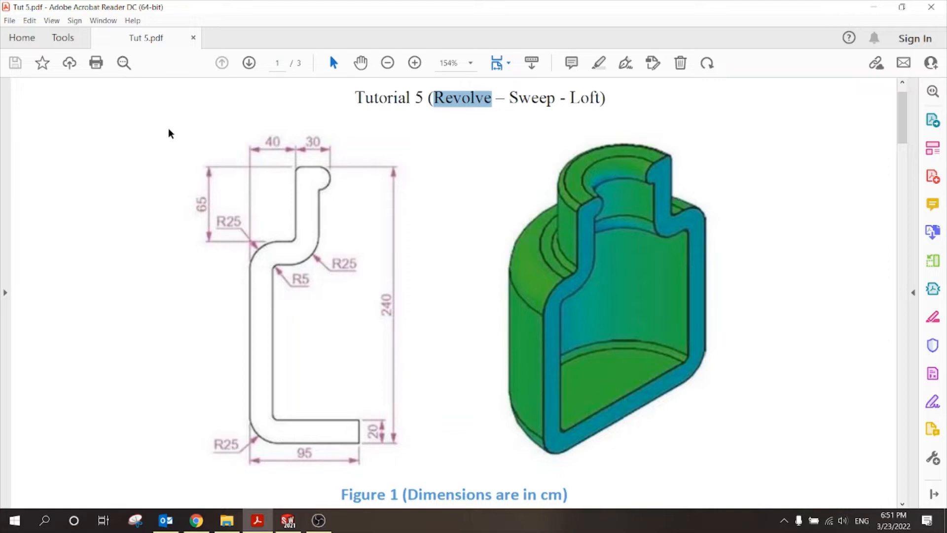
mouse_move(341, 220)
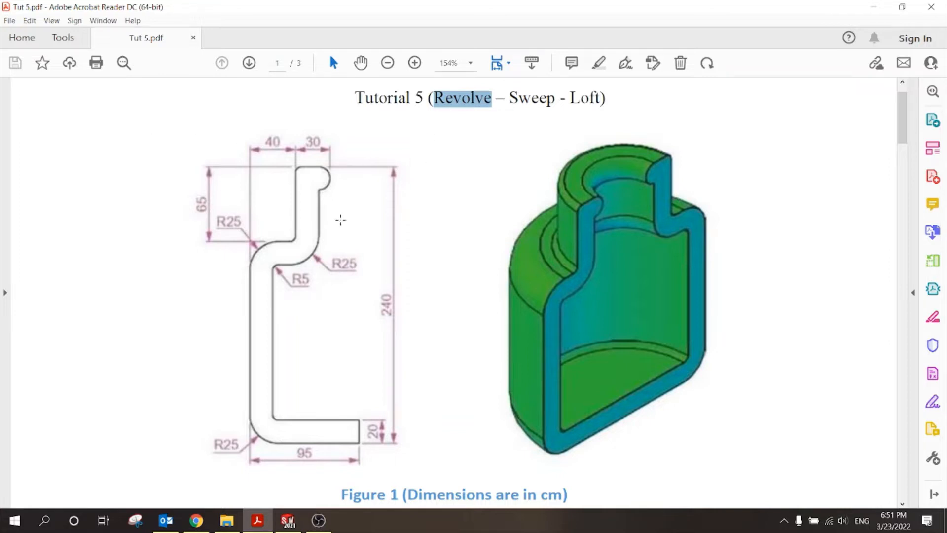
mouse_move(295, 201)
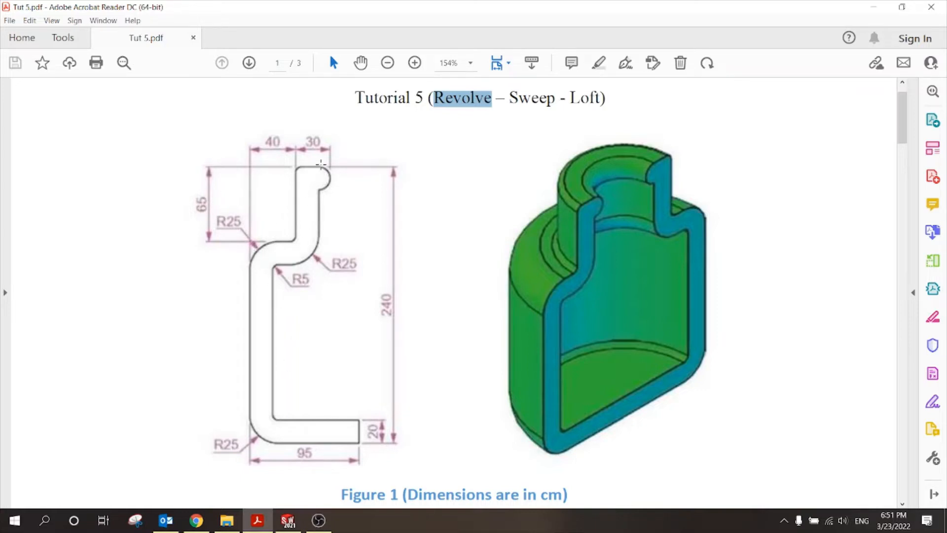
mouse_move(257, 343)
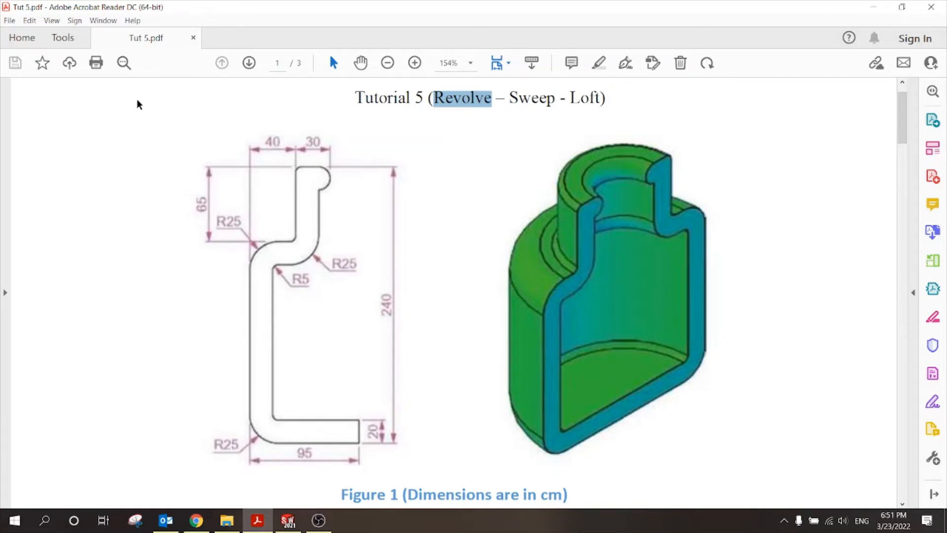
mouse_move(245, 292)
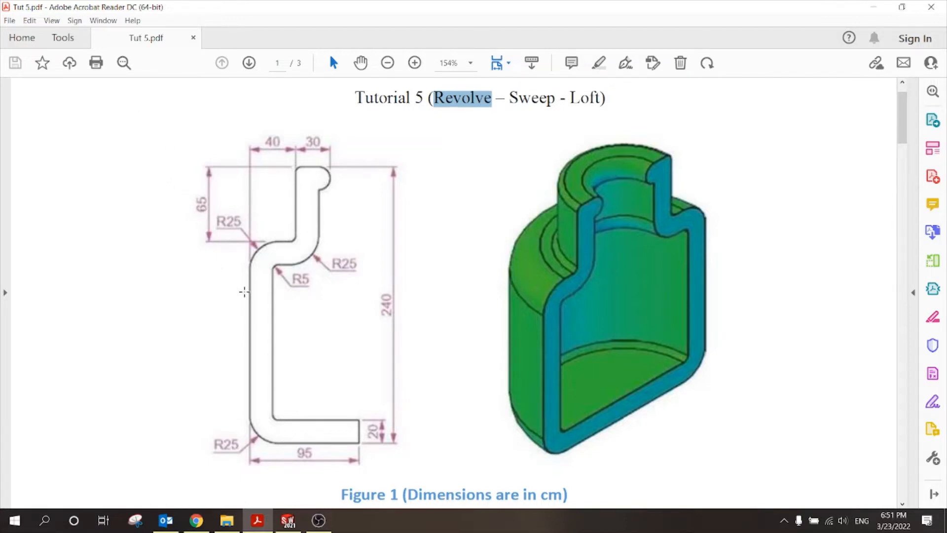
mouse_move(510, 259)
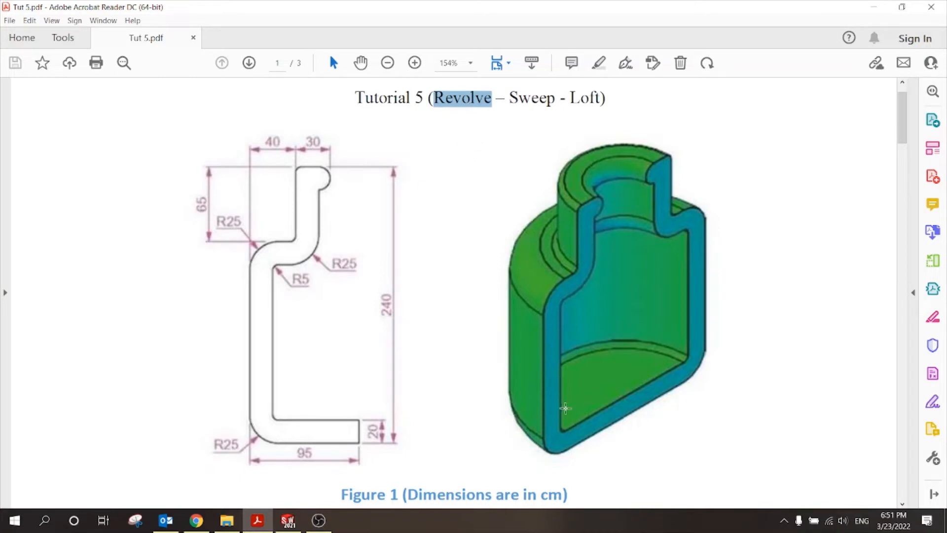
mouse_move(679, 222)
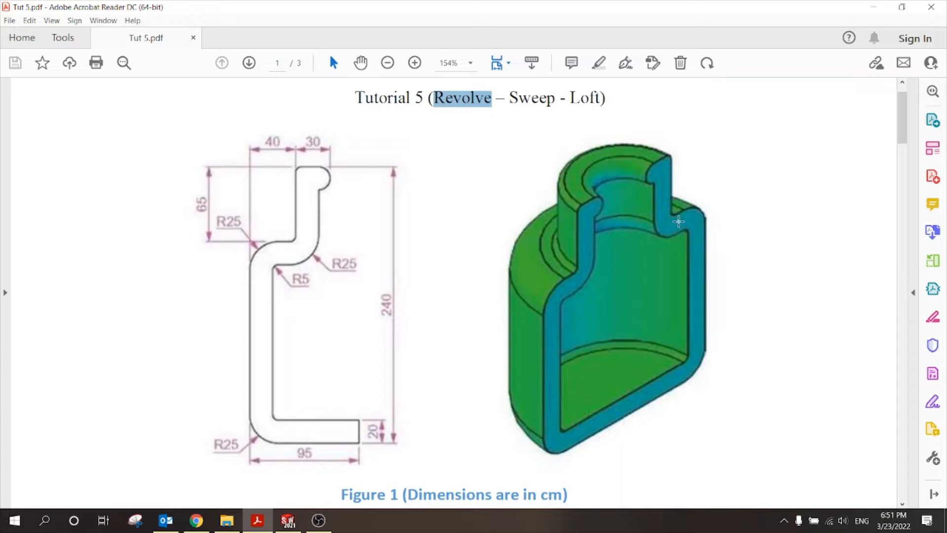
mouse_move(555, 278)
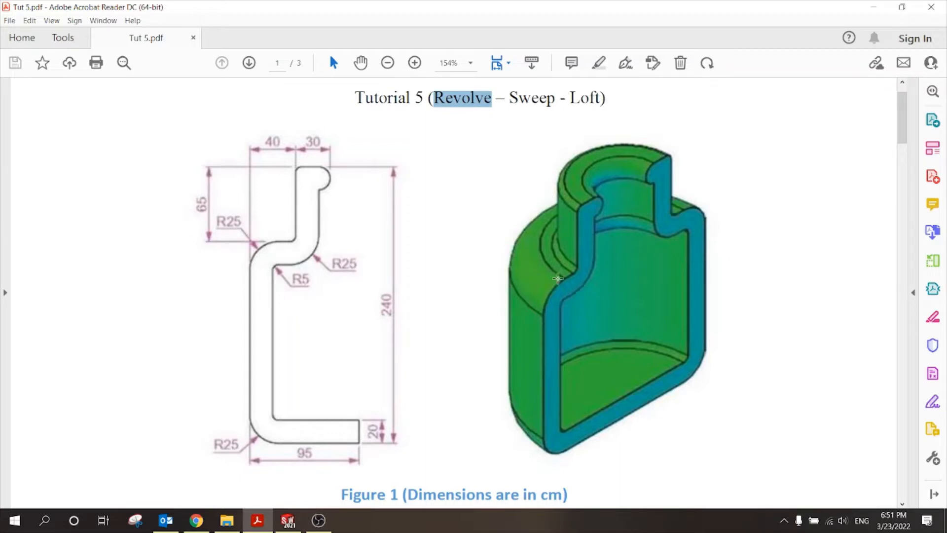
mouse_move(555, 202)
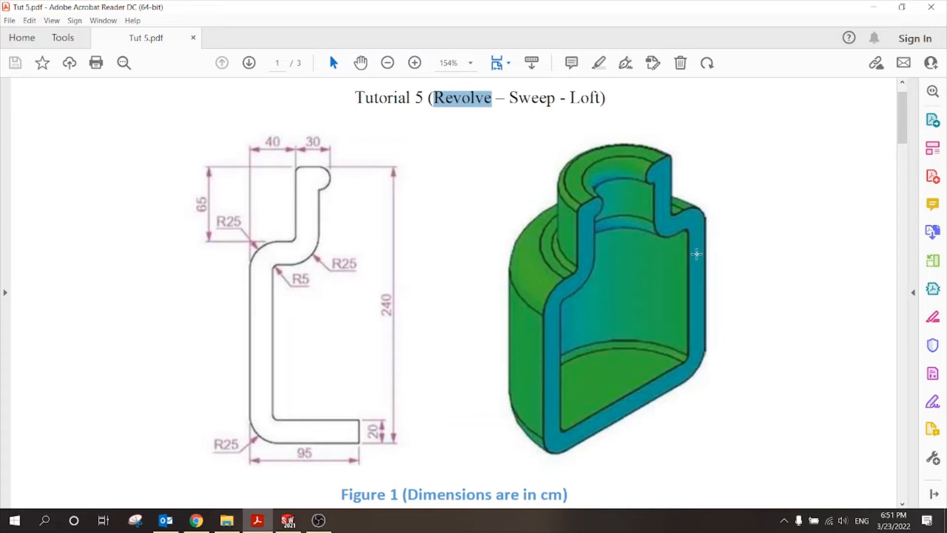
mouse_move(550, 289)
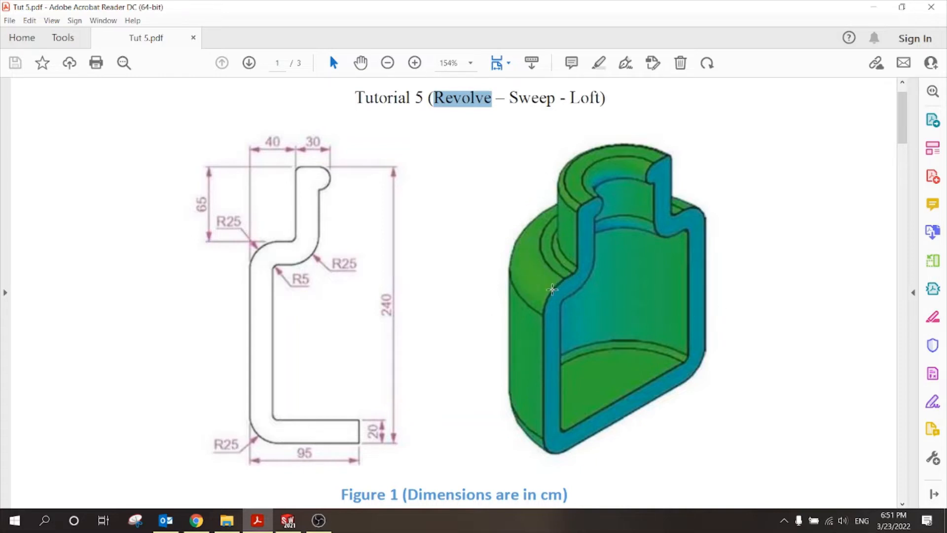
mouse_move(555, 300)
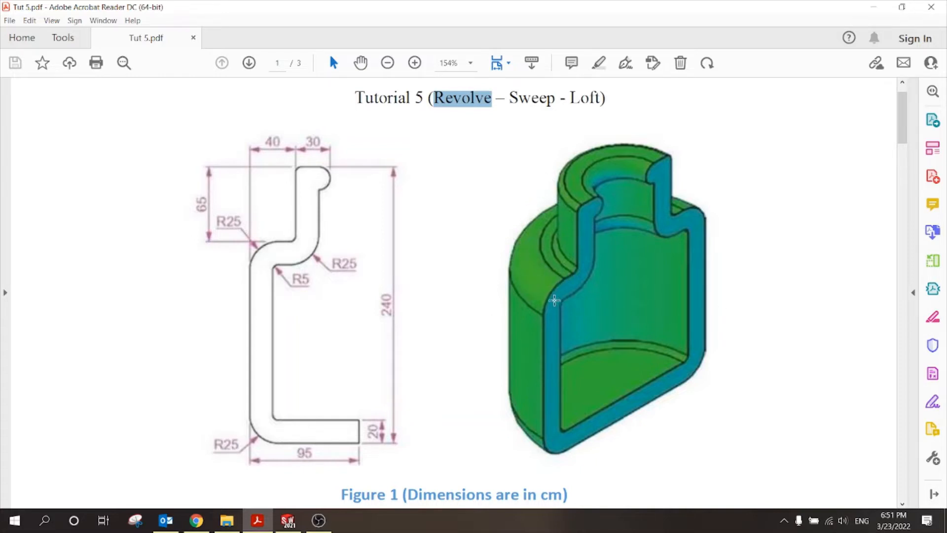
mouse_move(744, 236)
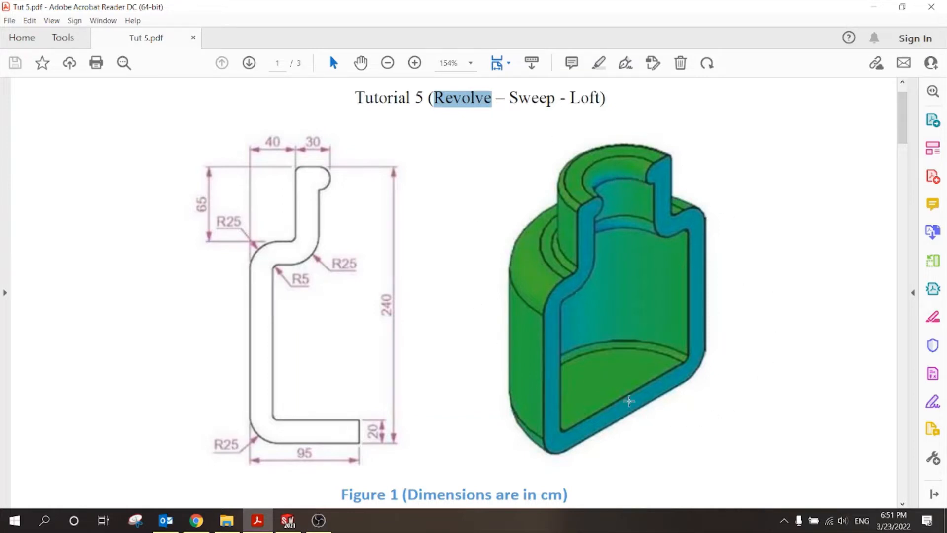
mouse_move(272, 130)
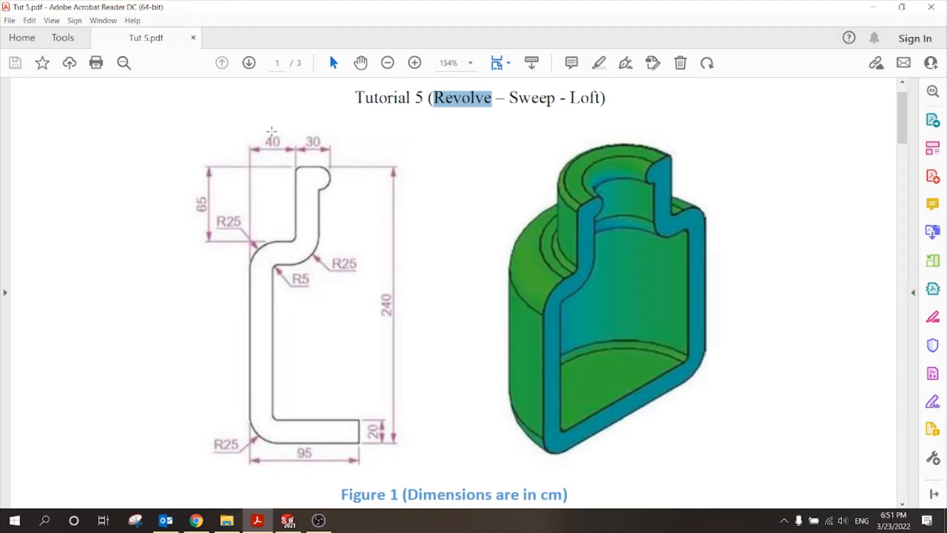
mouse_move(270, 111)
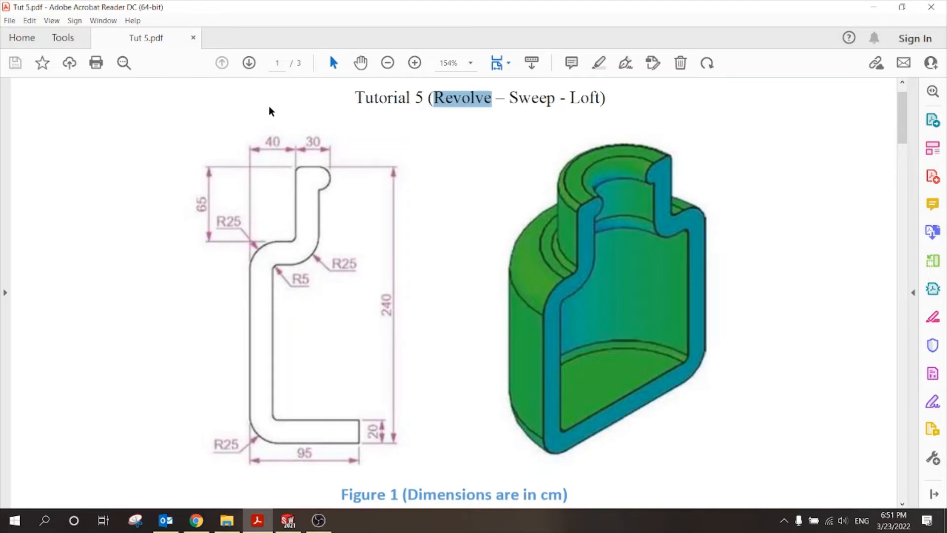
mouse_move(367, 424)
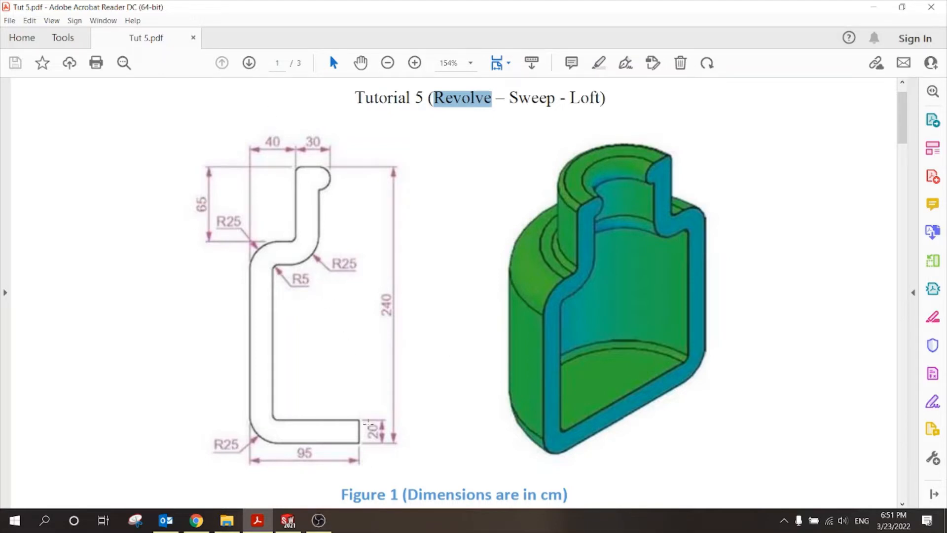
mouse_move(310, 247)
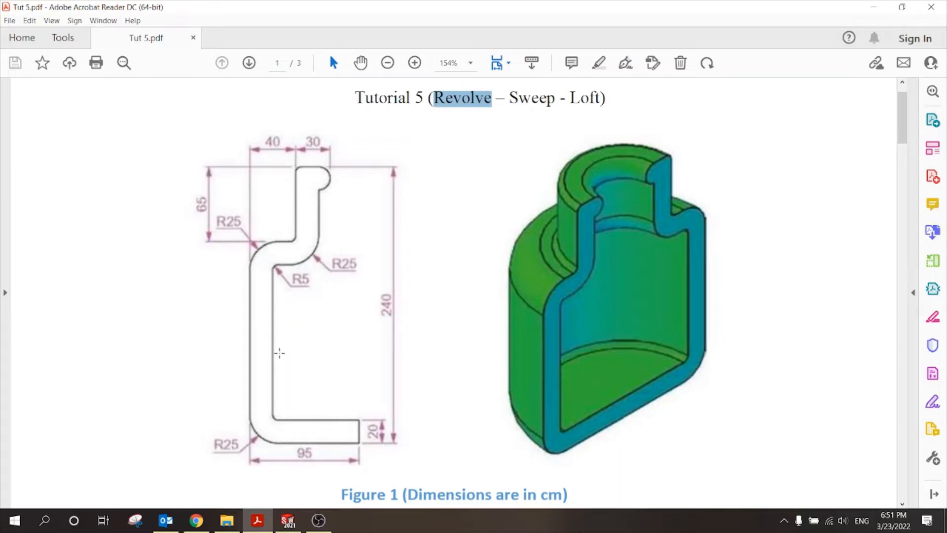
mouse_move(370, 469)
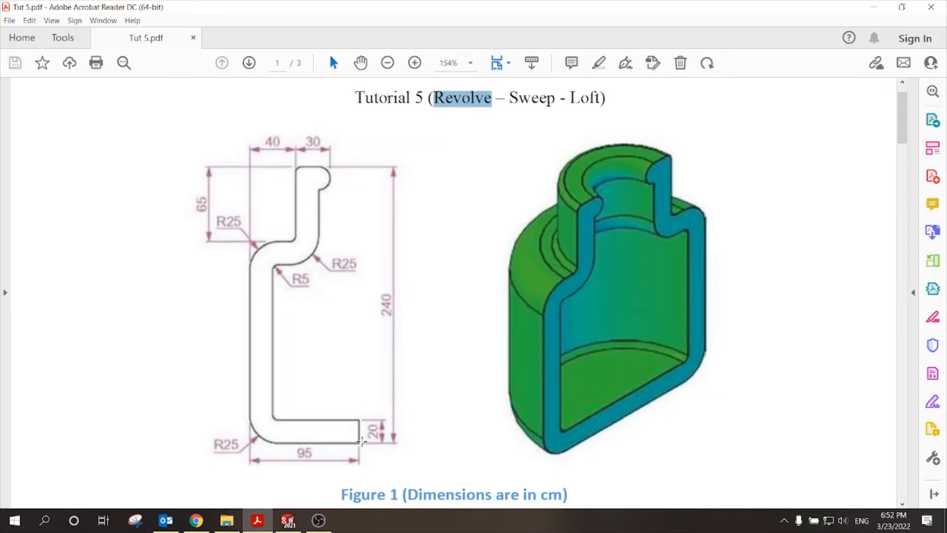
mouse_move(313, 421)
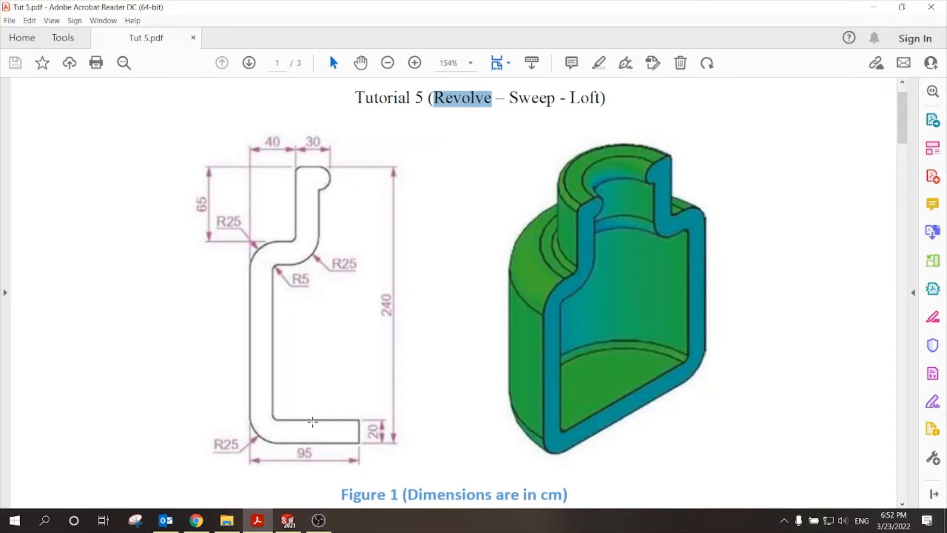
mouse_move(361, 362)
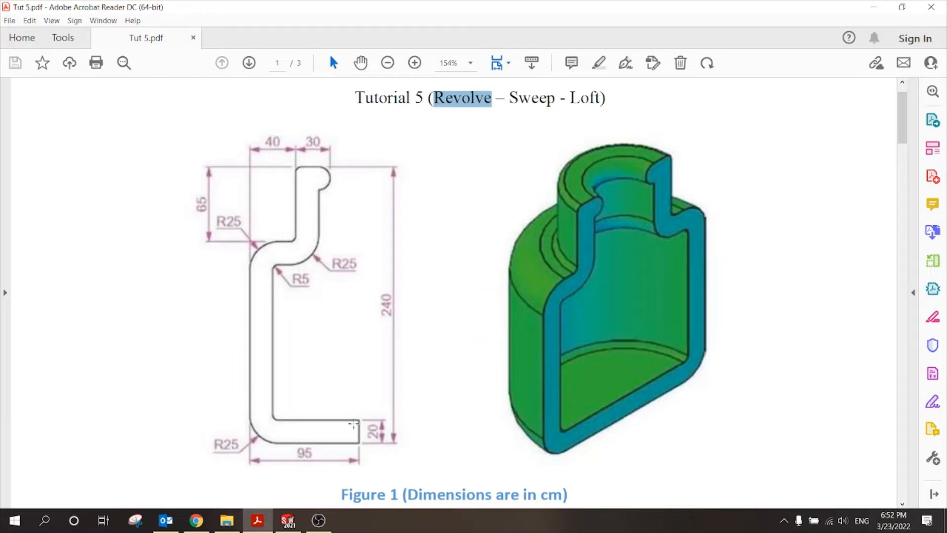
mouse_move(711, 390)
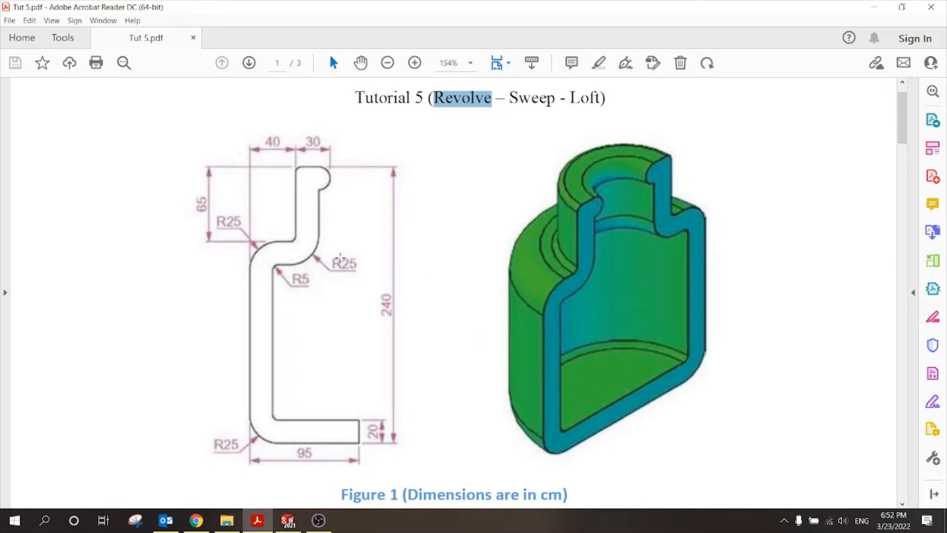
mouse_move(288, 263)
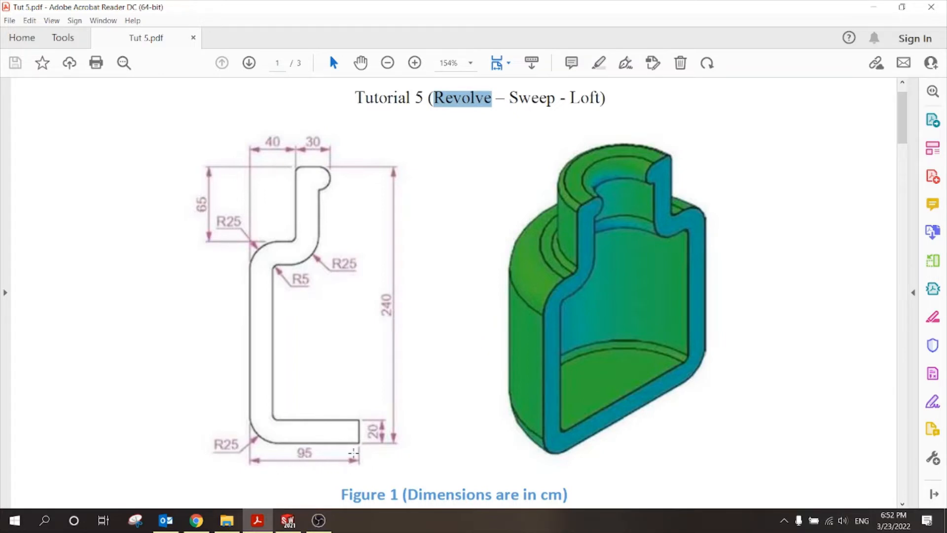
mouse_move(276, 249)
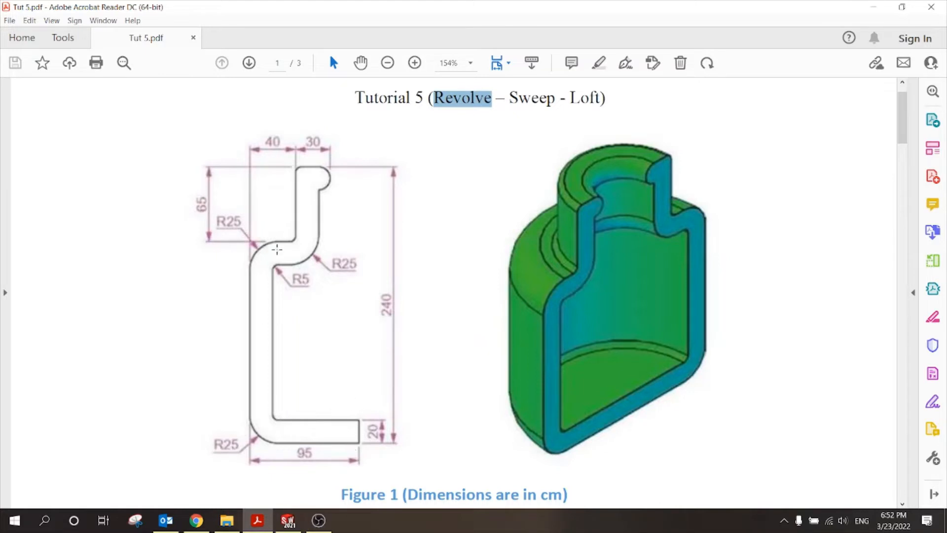
mouse_move(636, 401)
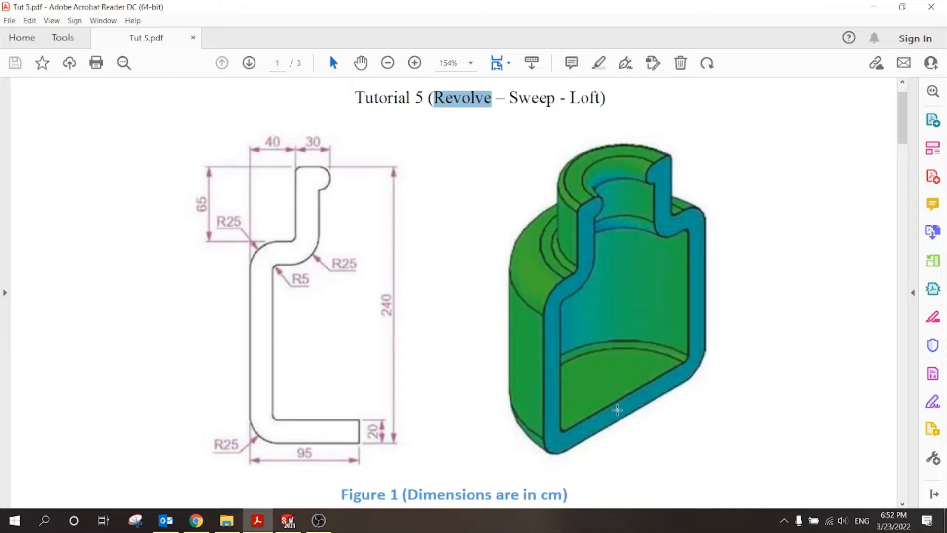
mouse_move(593, 200)
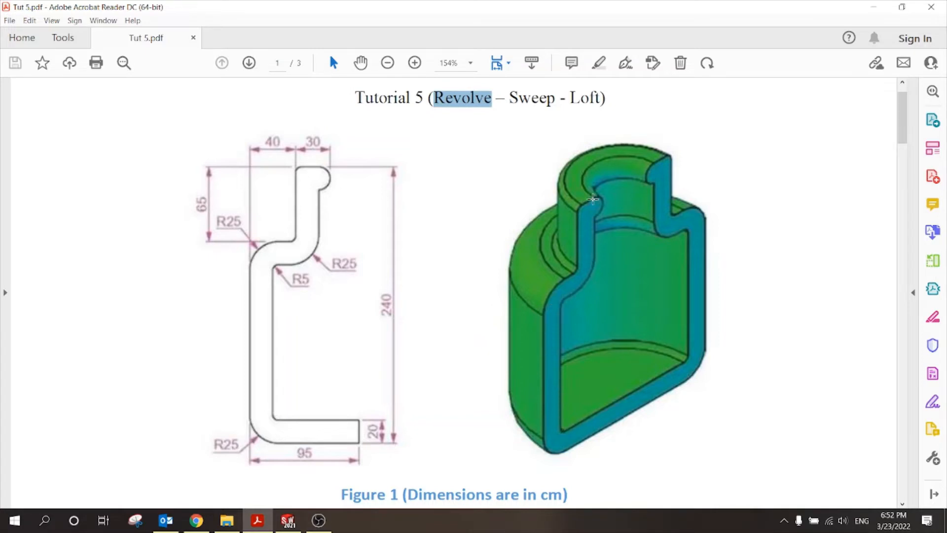
mouse_move(630, 316)
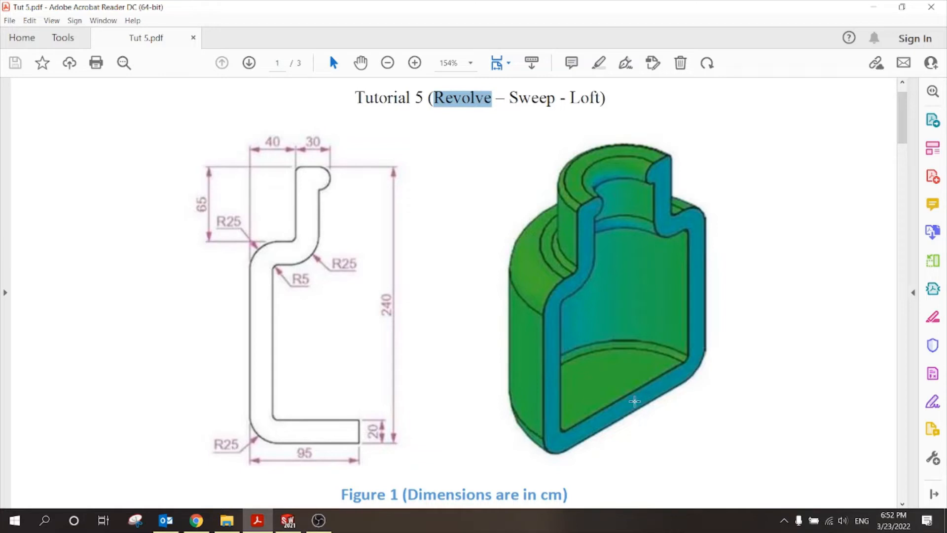
mouse_move(702, 307)
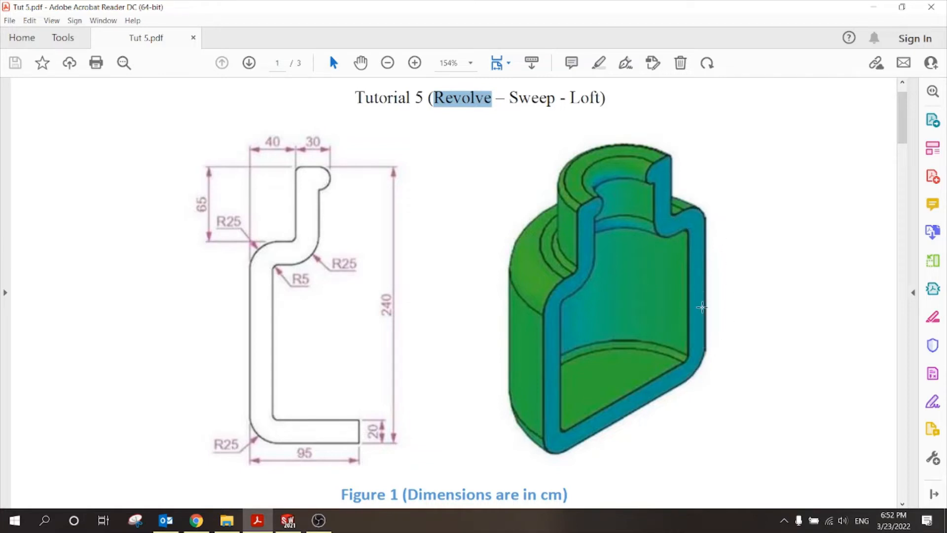
mouse_move(669, 404)
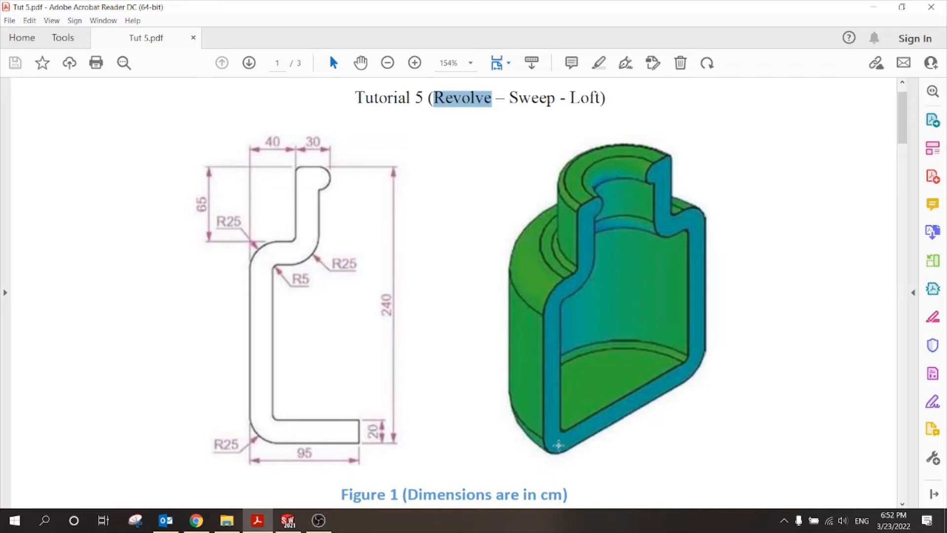
mouse_move(624, 381)
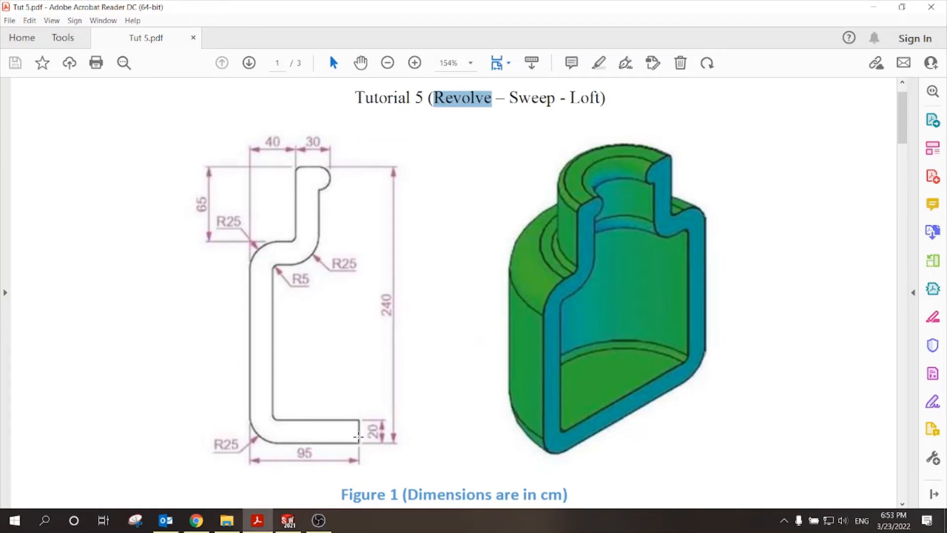
mouse_move(396, 451)
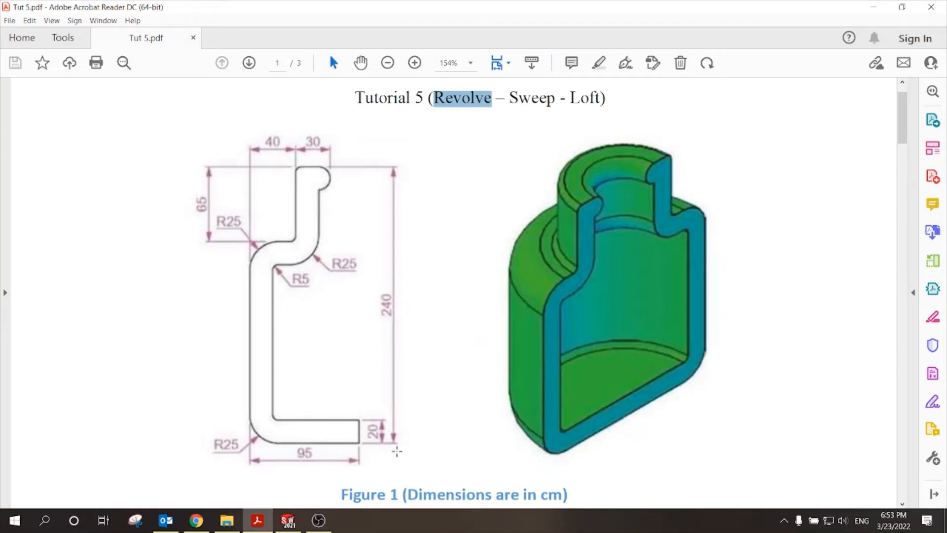
mouse_move(344, 427)
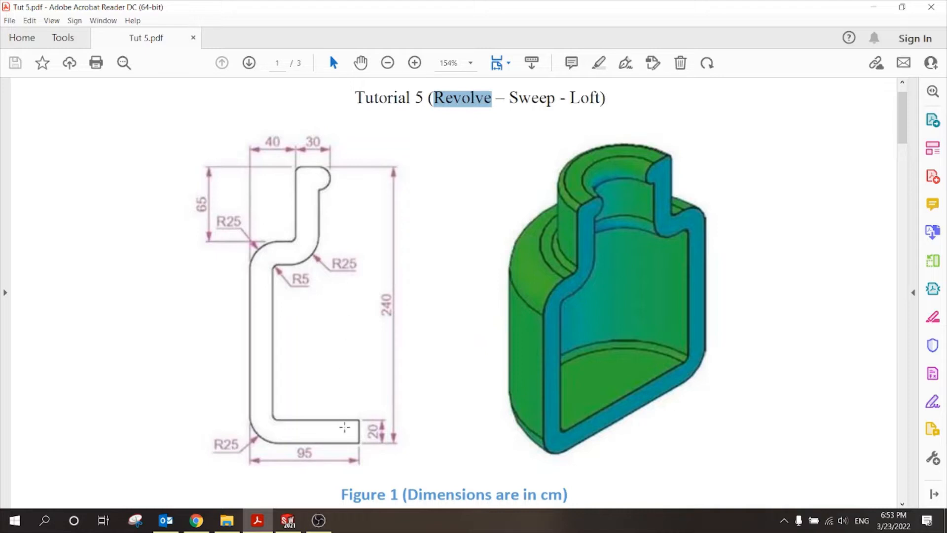
mouse_move(273, 447)
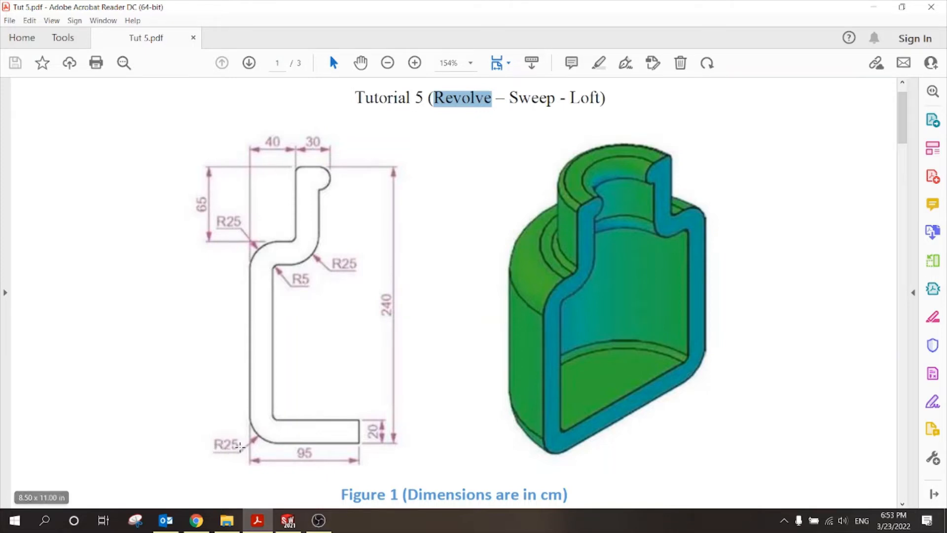
mouse_move(293, 259)
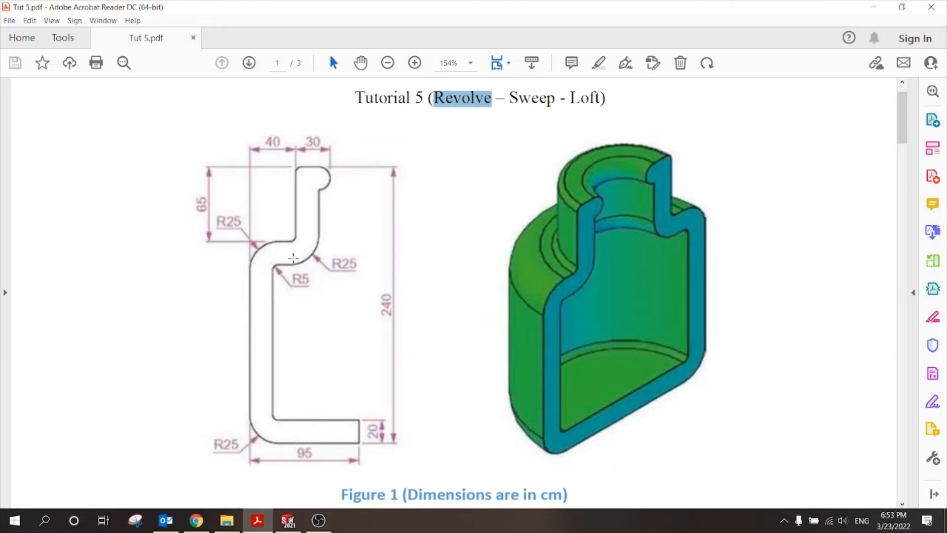
- Switch from the tutorial PDF to SolidWorks 2021
left_click(288, 520)
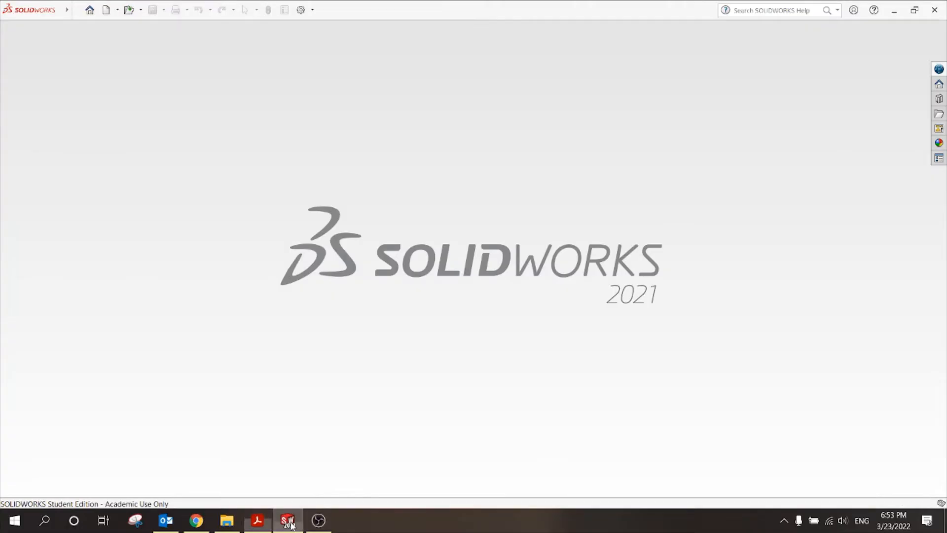
- Create a new part document and start Sketch1 on the Front Plane
left_click(106, 10)
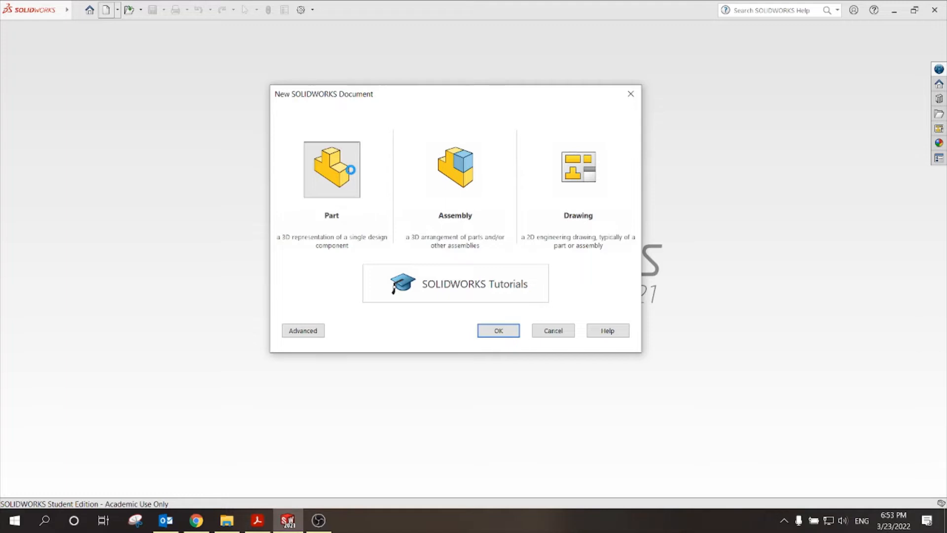
left_click(497, 331)
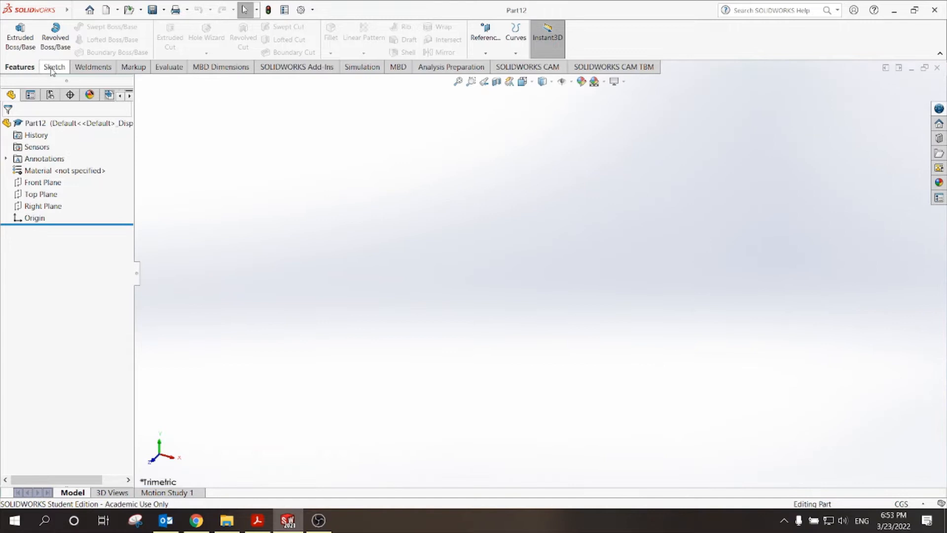
left_click(53, 67)
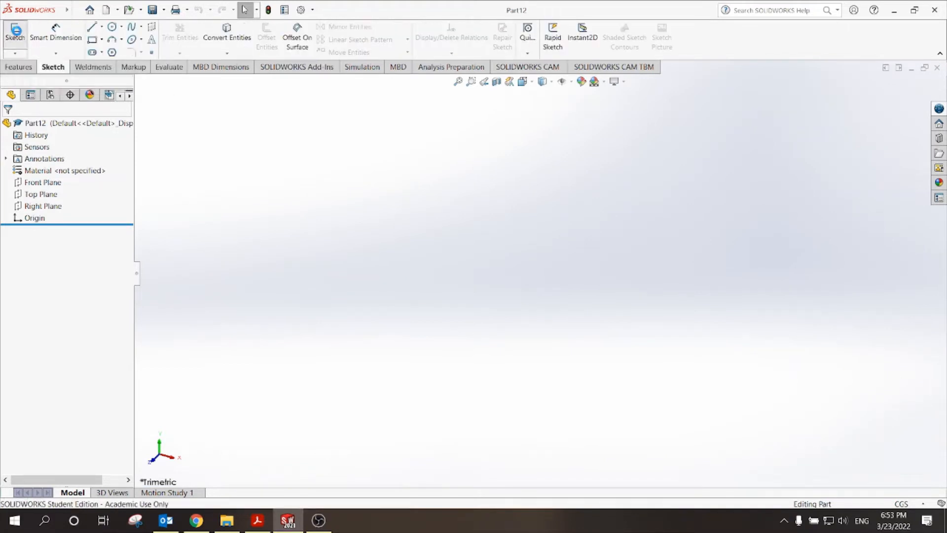
left_click(14, 33)
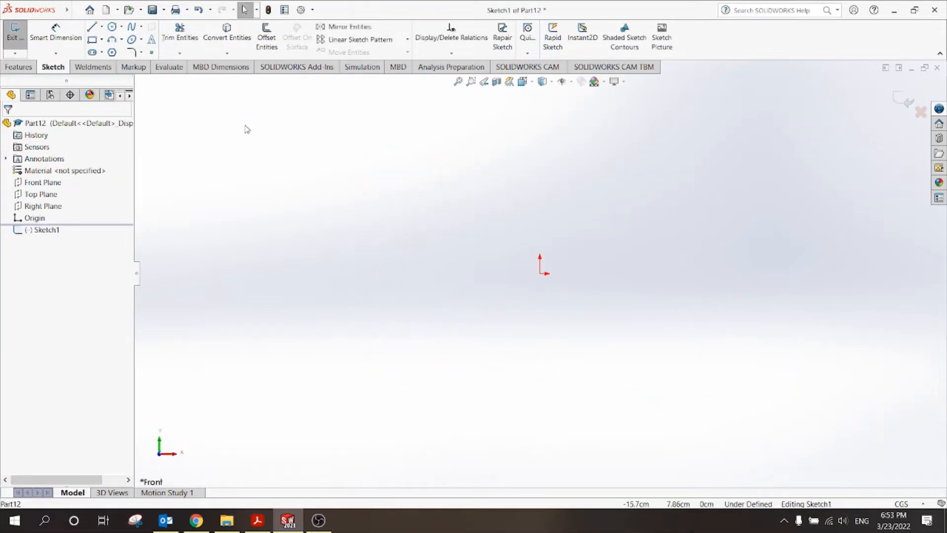
- Sketch the rough stepped line outline of the bottle half-profile from the origin, checking the PDF
left_click(91, 27)
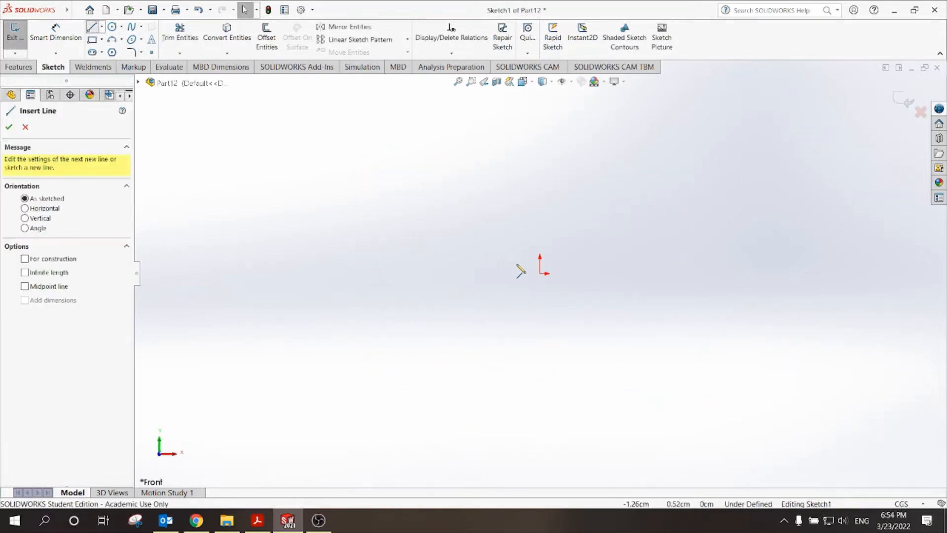
left_click_drag(540, 273, 518, 274)
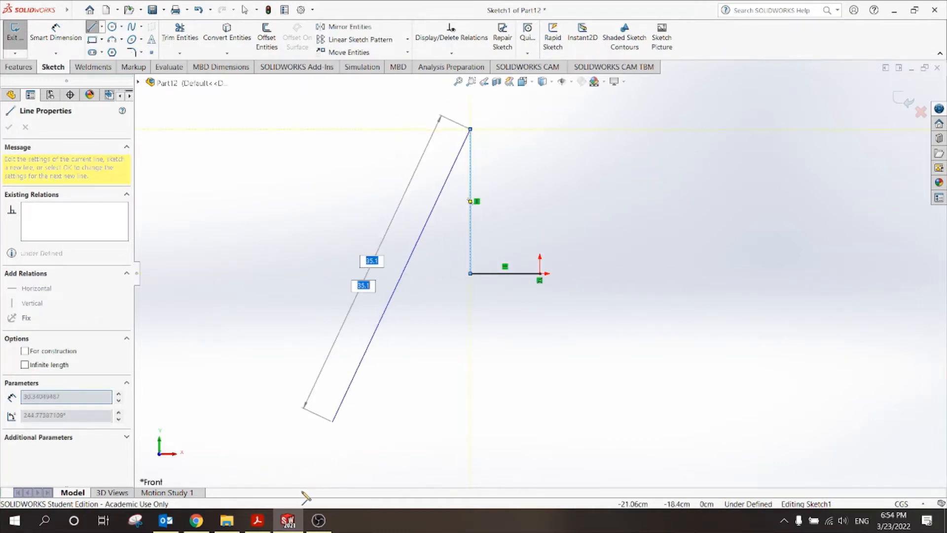
left_click(257, 520)
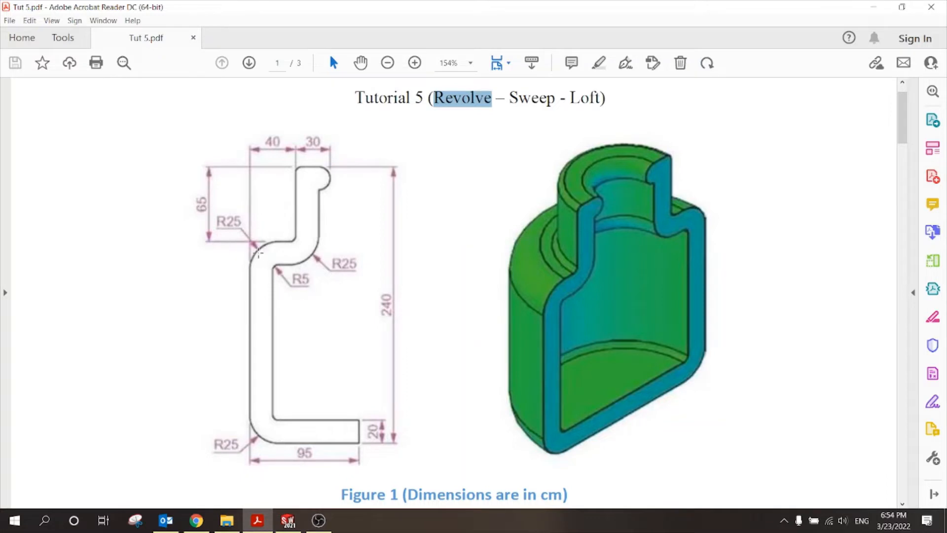
mouse_move(300, 165)
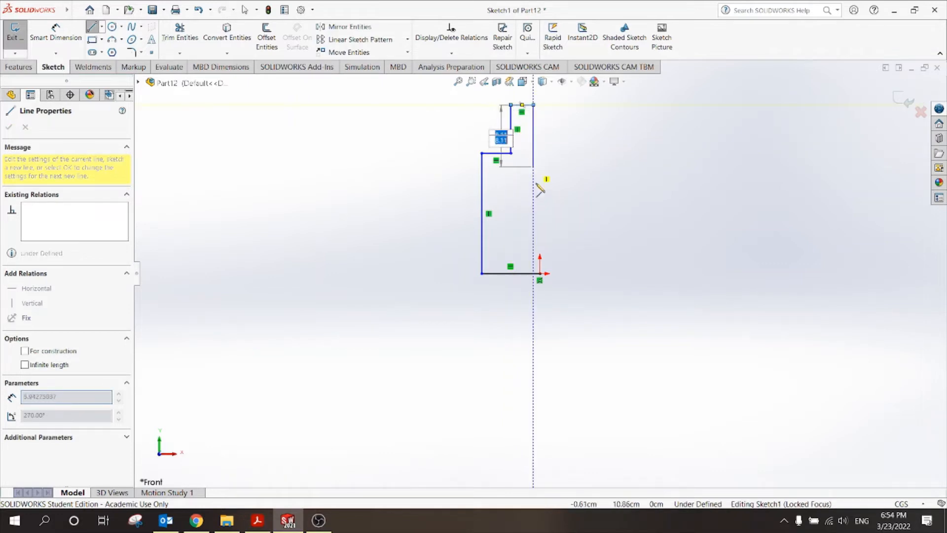
left_click(257, 520)
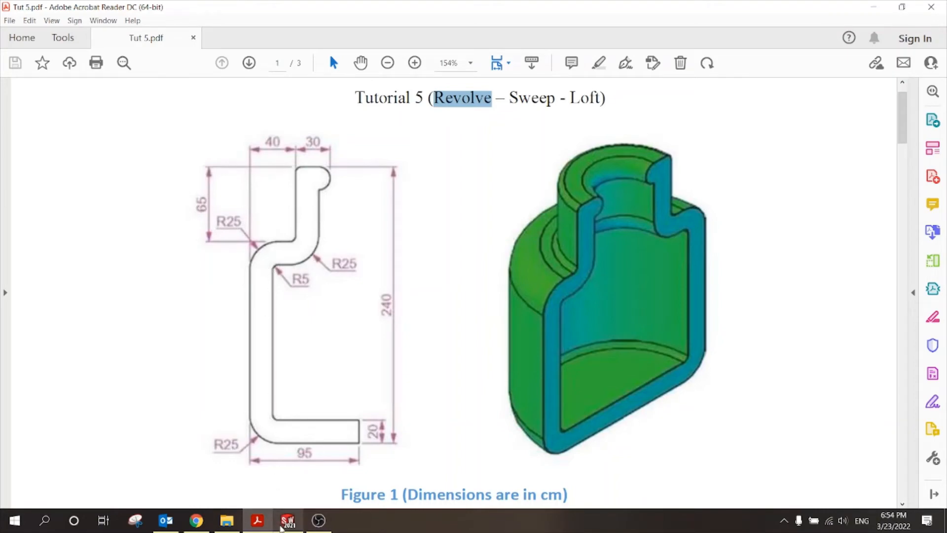
left_click(287, 520)
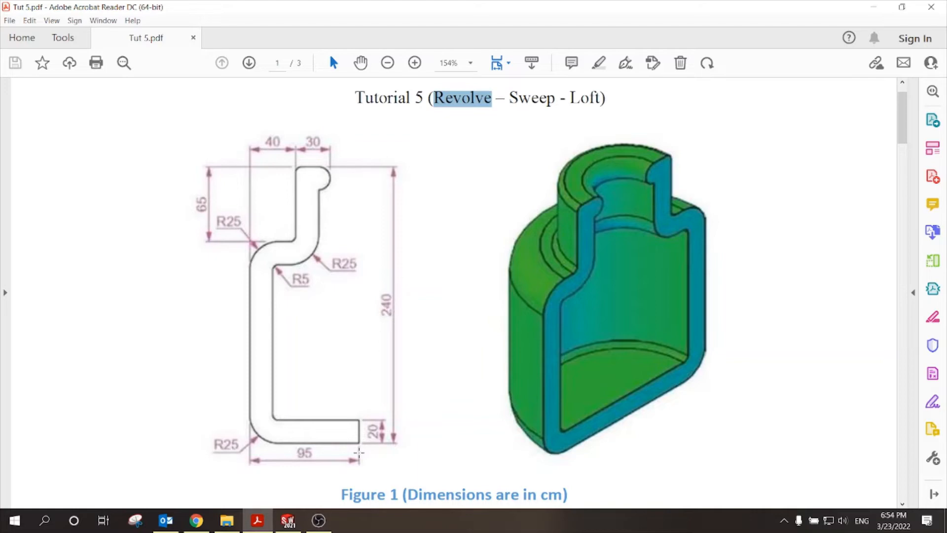
- Dimension the bottom width 95 and overall height 240, then select the short bottom vertical step
left_click(288, 520)
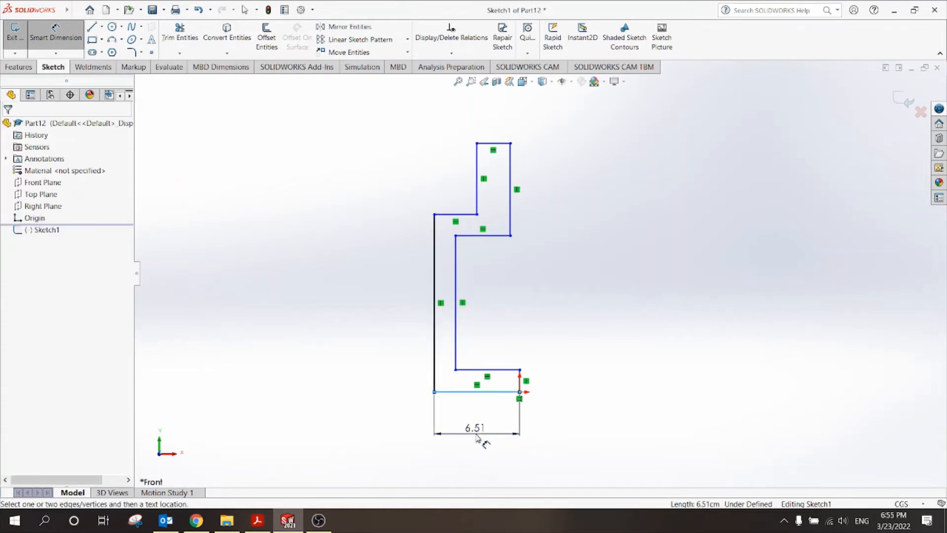
left_click(475, 428)
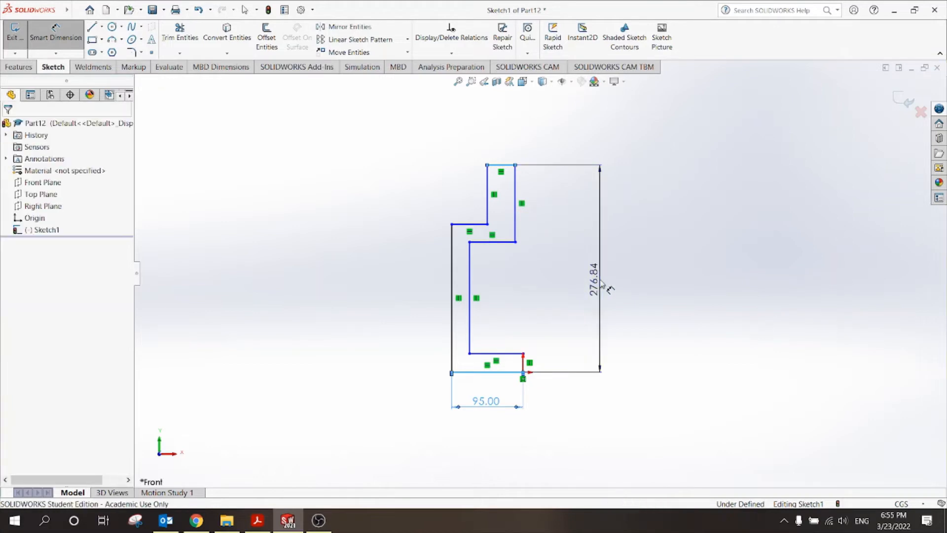
left_click(589, 278)
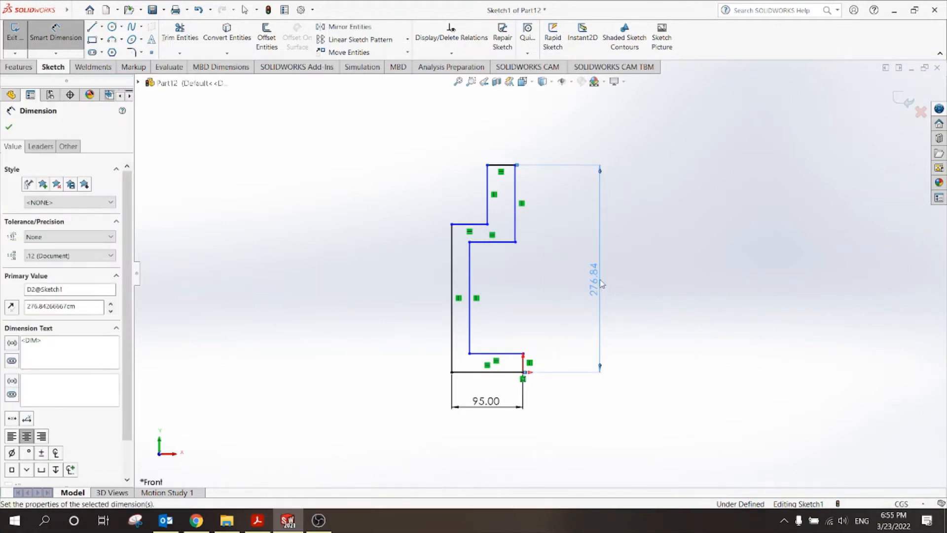
type("240.00")
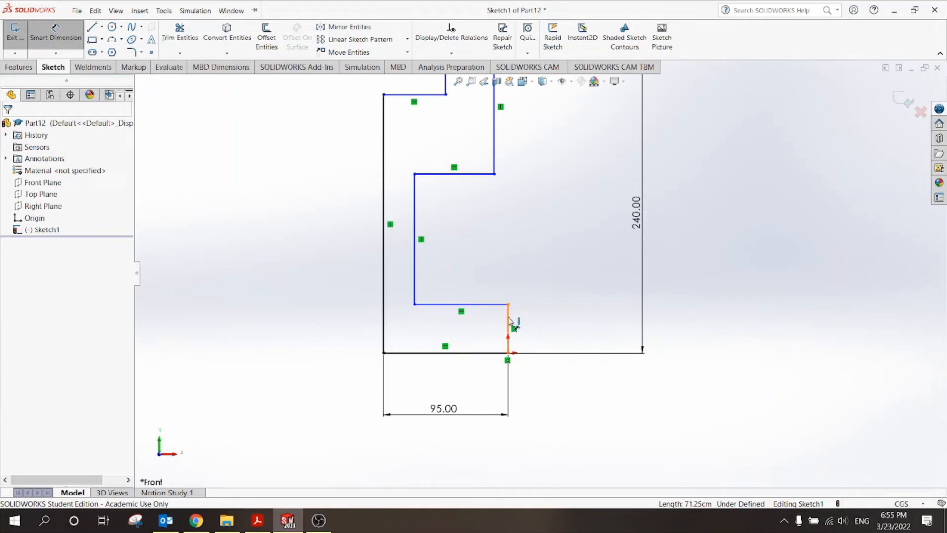
left_click(507, 330)
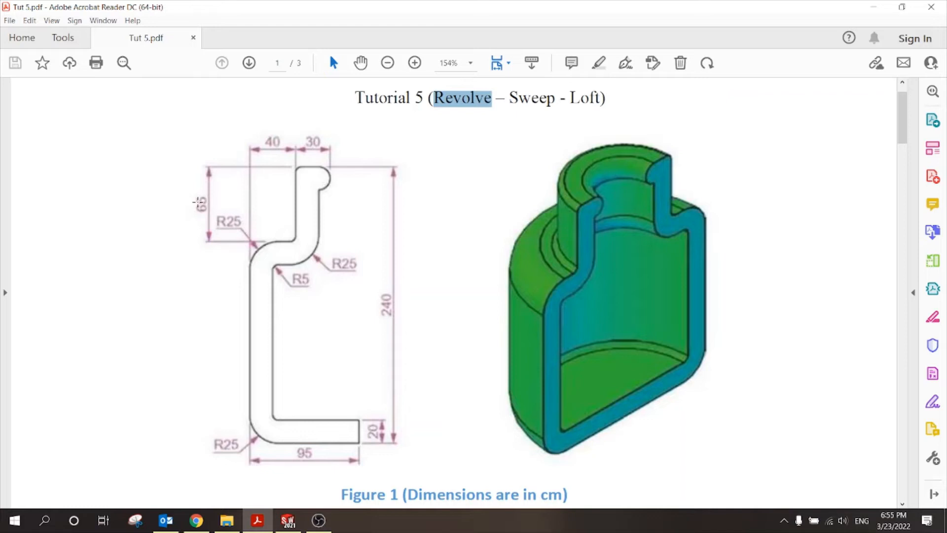
mouse_move(275, 153)
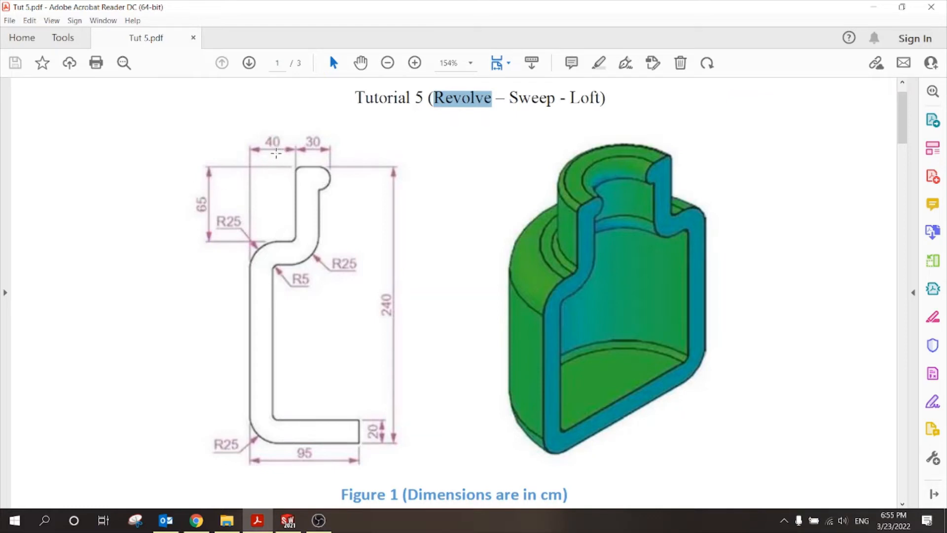
mouse_move(294, 310)
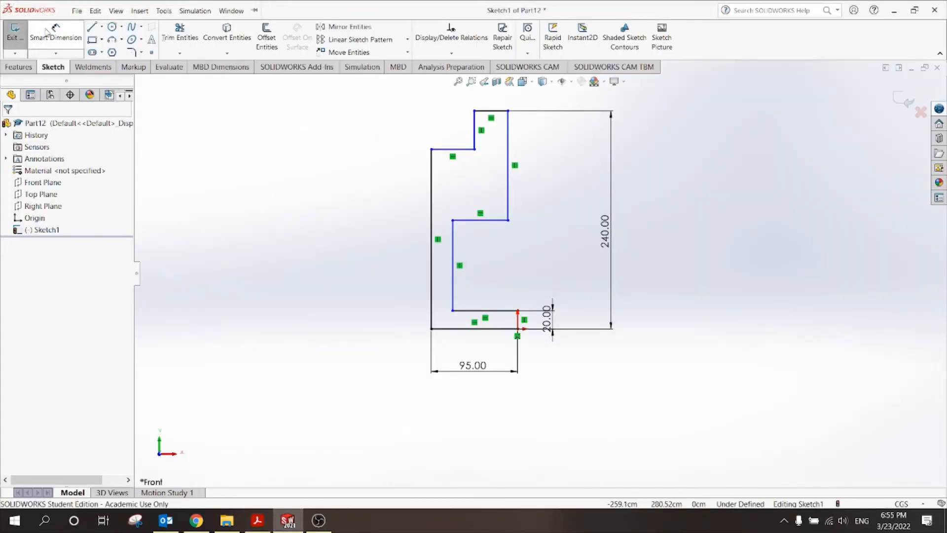
- Dimension the neck 65 high with 40 offset and 30 top width
left_click(450, 139)
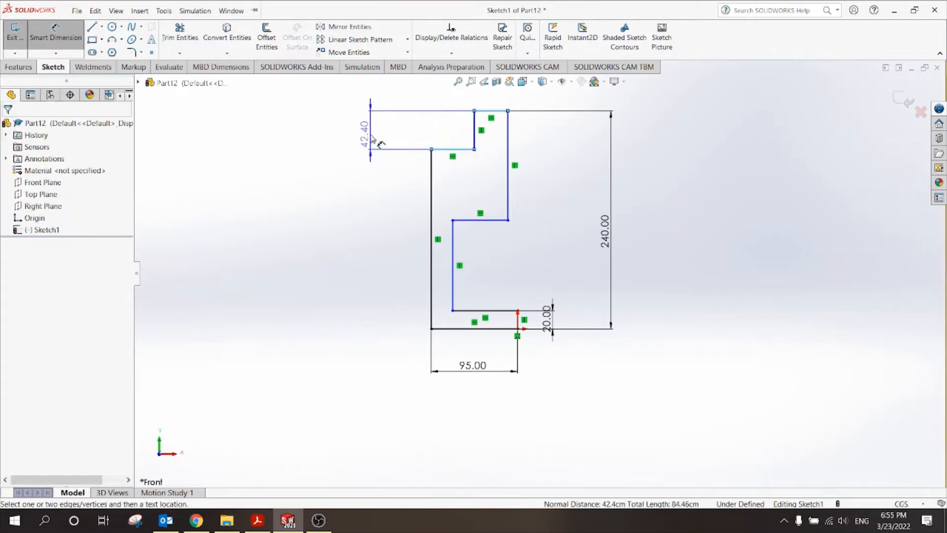
type("65")
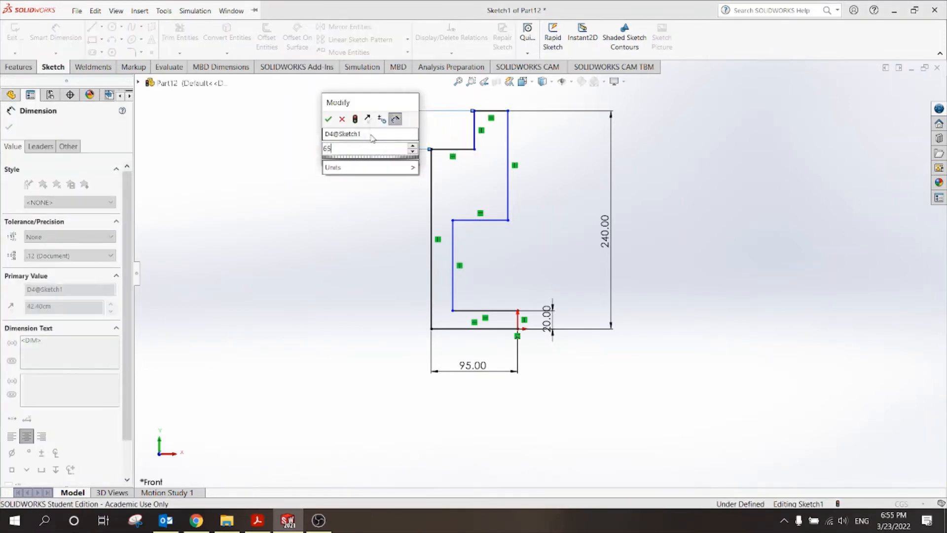
left_click(329, 119)
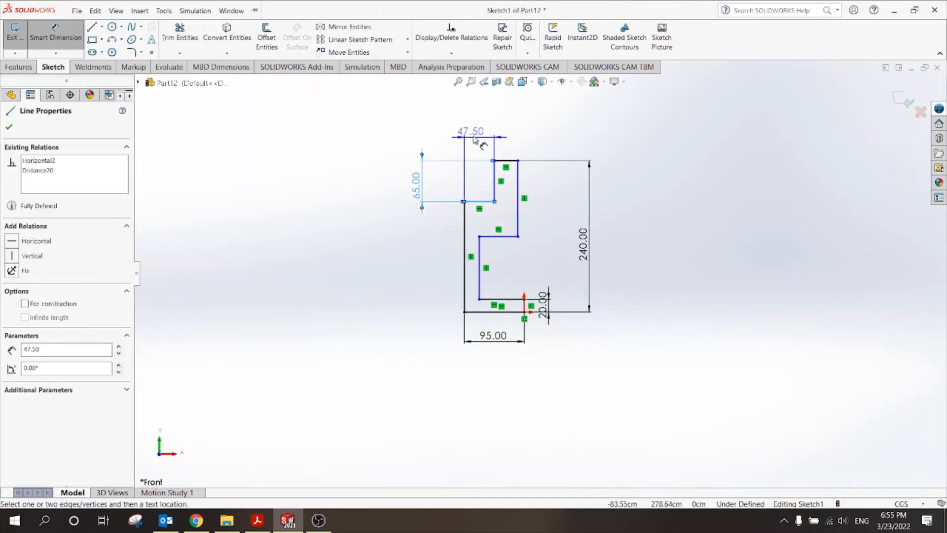
double_click(470, 132)
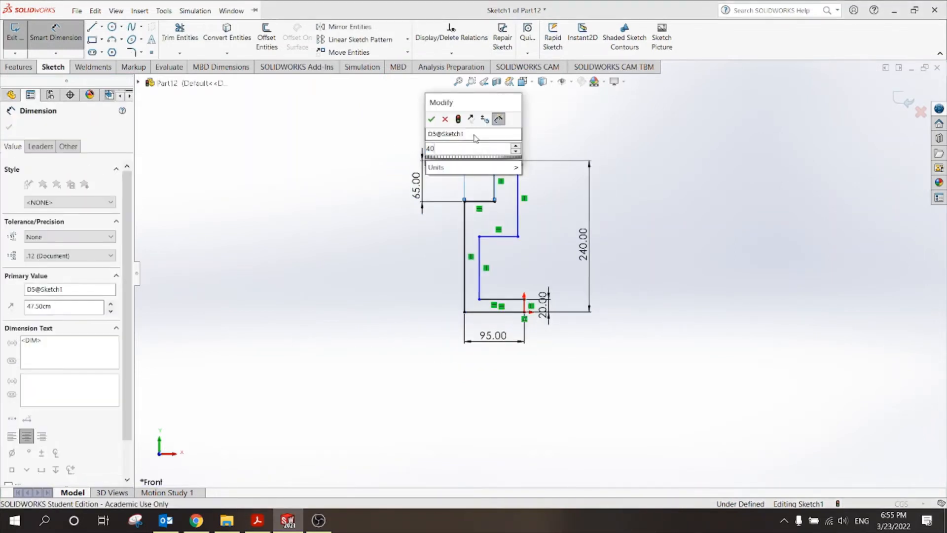
left_click(431, 119)
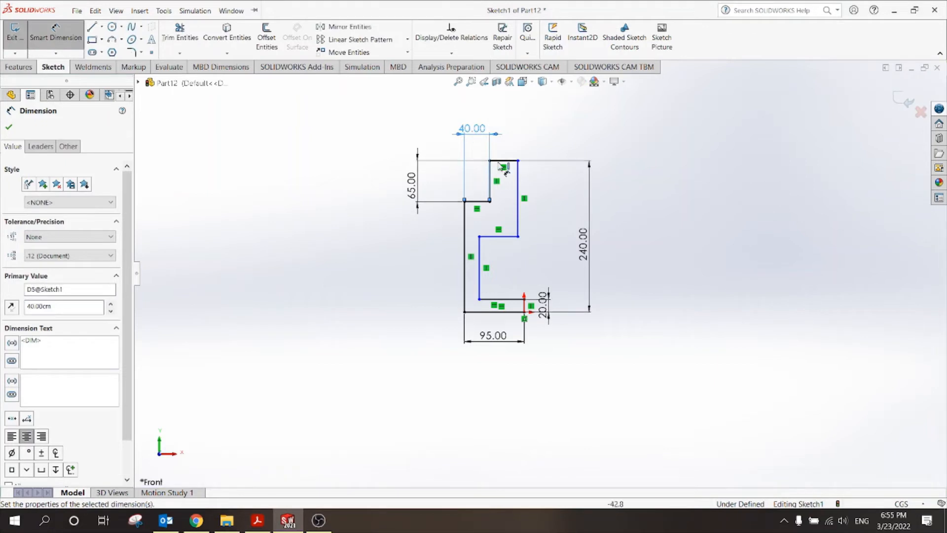
left_click(502, 162)
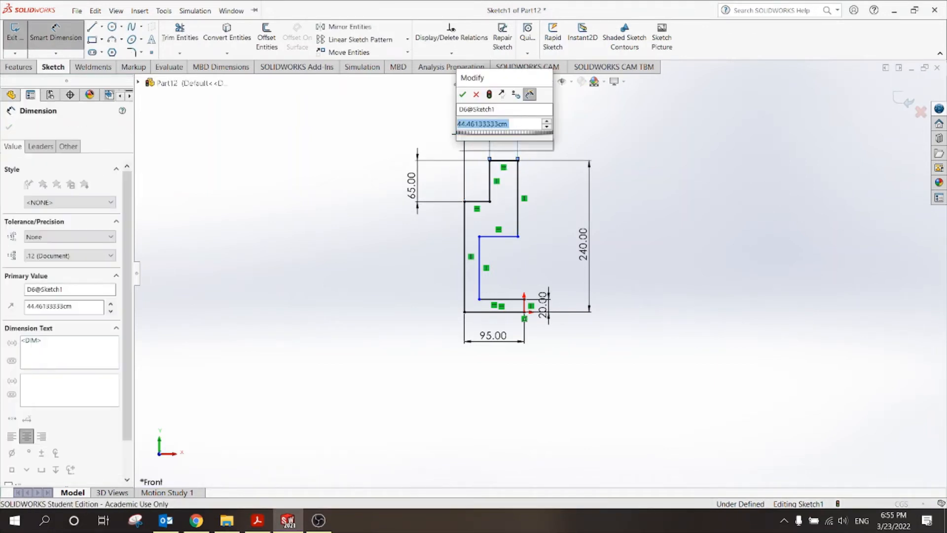
left_click(462, 95)
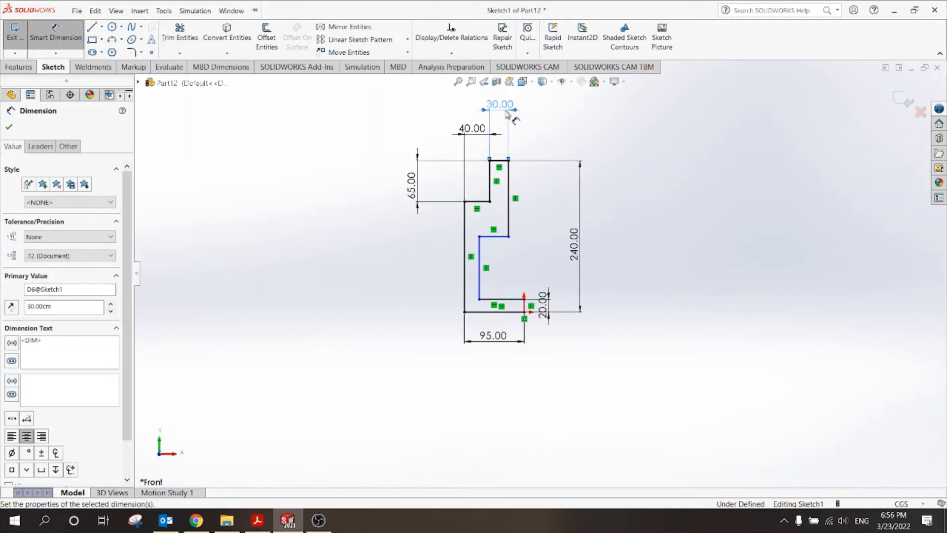
left_click(9, 127)
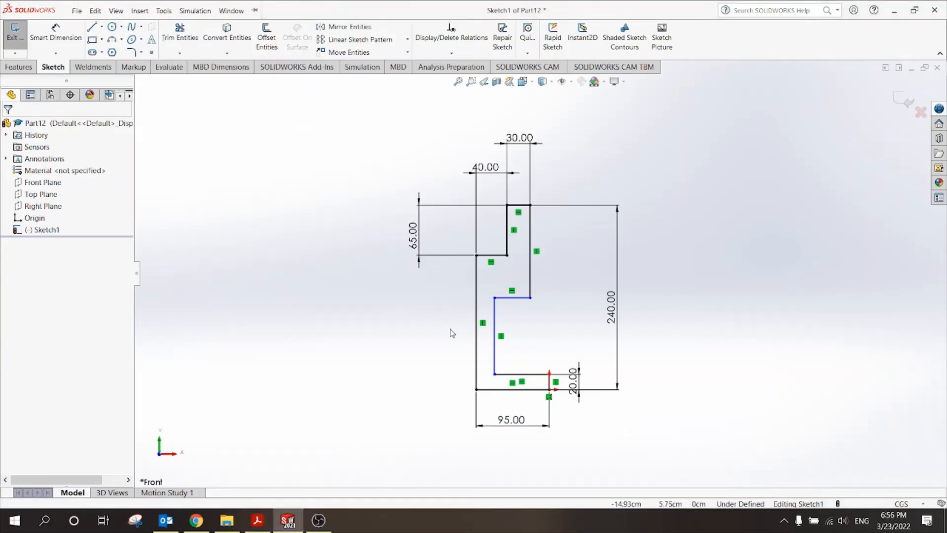
- Add the 20 shoulder step height and 20 wall thickness dimensions with Smart Dimension
left_click(56, 36)
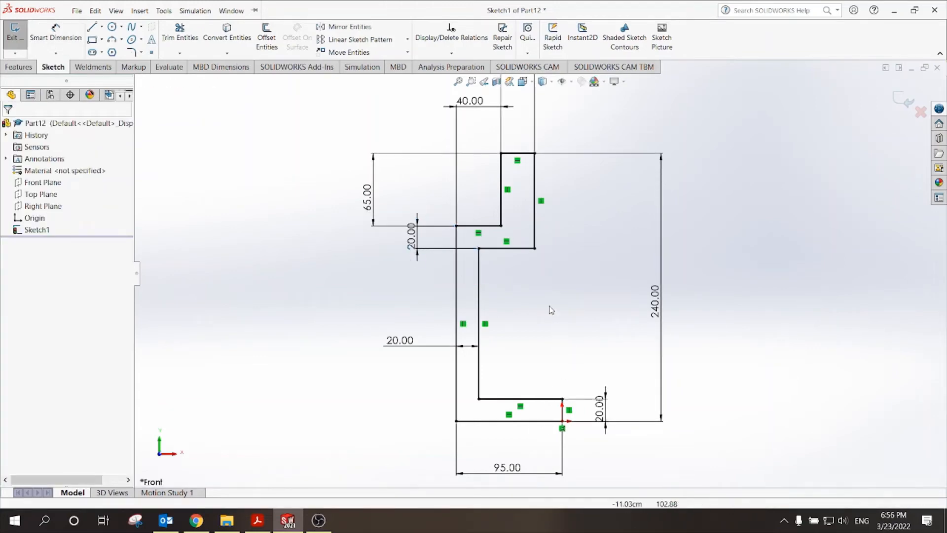
mouse_move(577, 245)
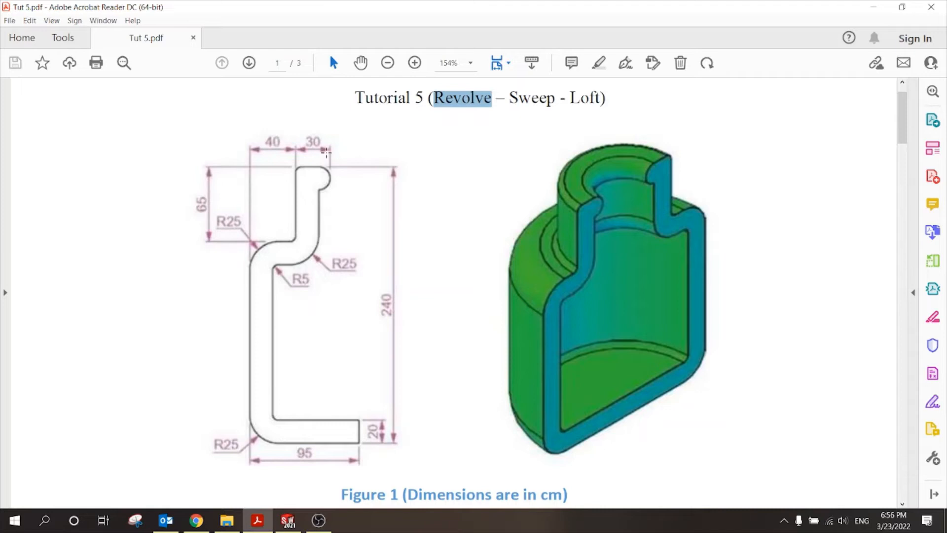
mouse_move(332, 177)
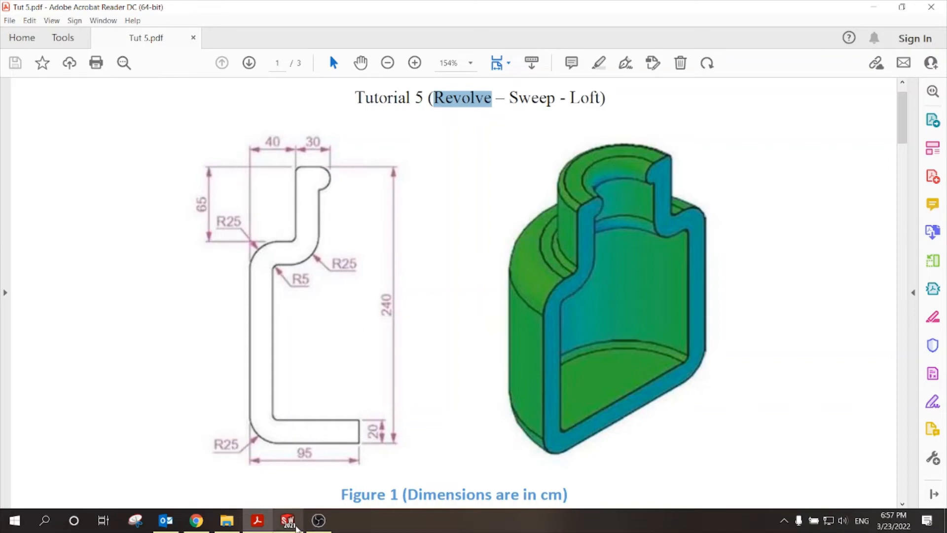
- Return from the reference drawing to the fully dimensioned SolidWorks sketch
left_click(287, 520)
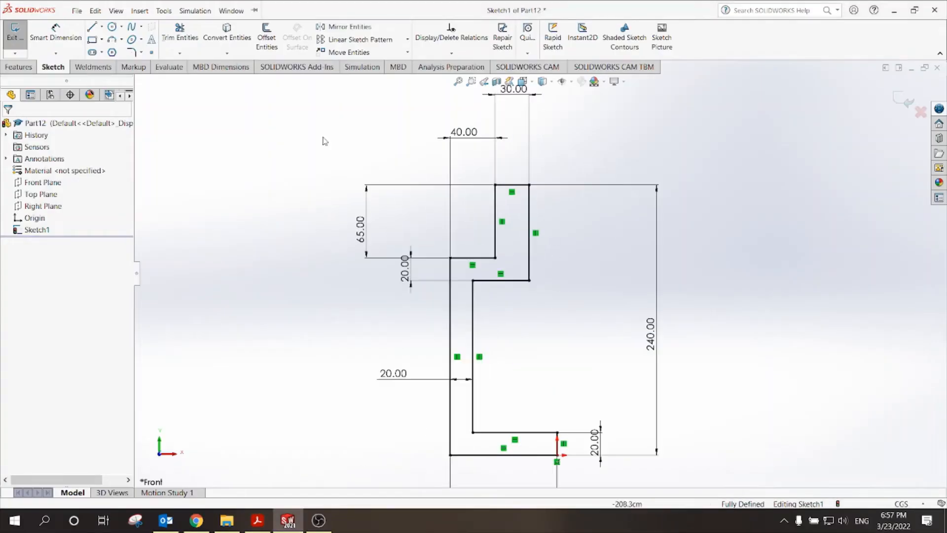
- Draw a vertical inner neck-wall line up from the shoulder, dimensioned 20 from the neck edge
left_click(528, 233)
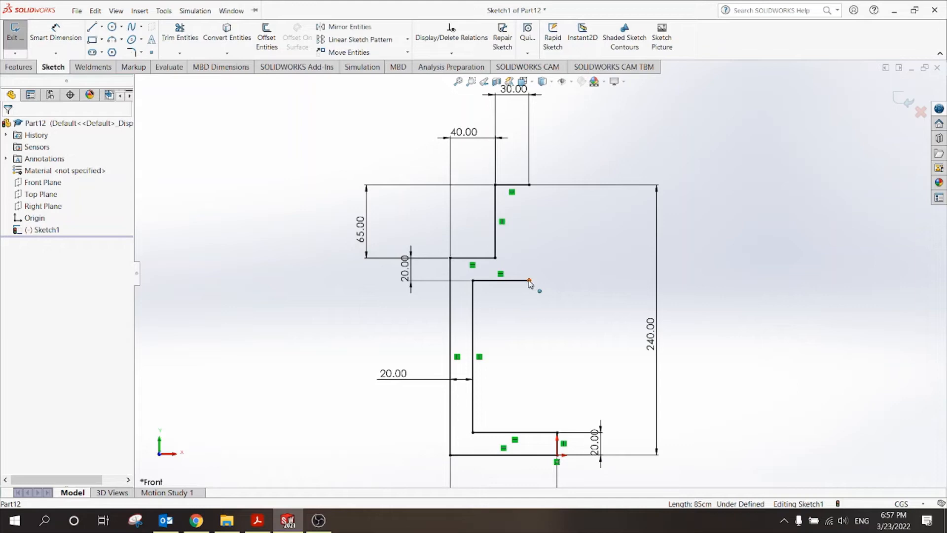
left_click(512, 282)
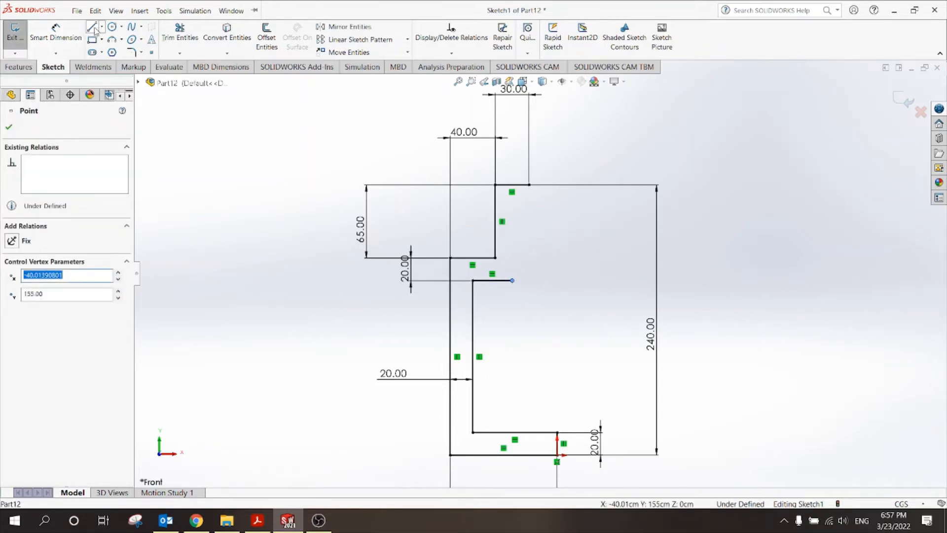
left_click(92, 27)
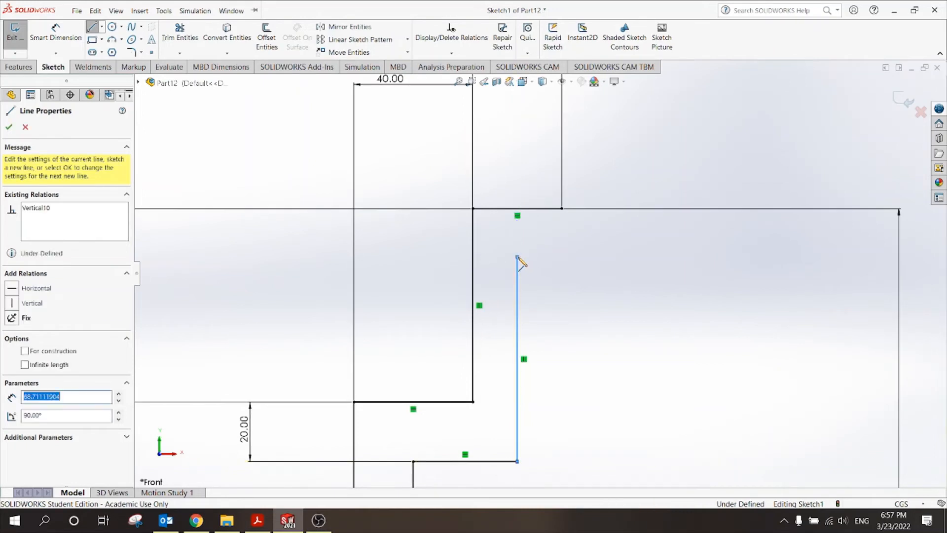
left_click(9, 127)
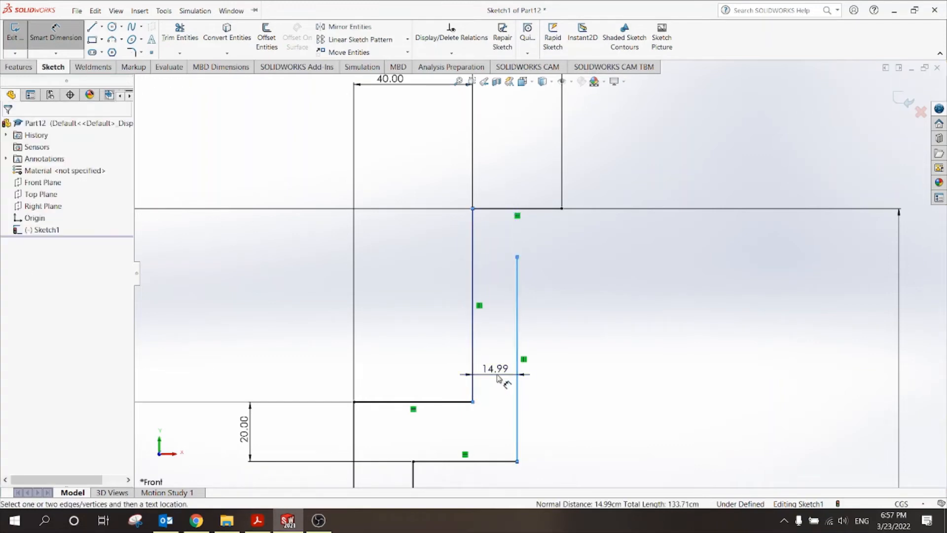
left_click(495, 374)
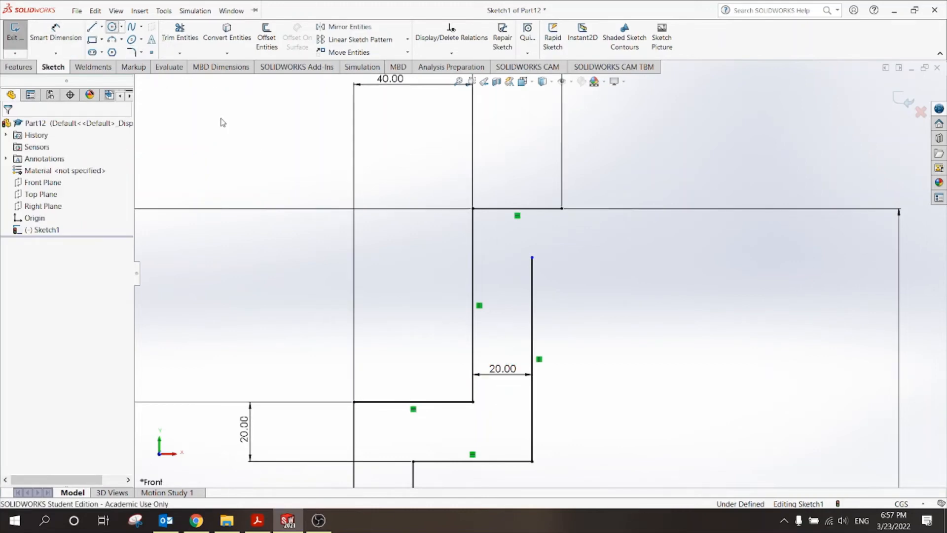
- Draw a circle at the top of the neck-wall line with a 20 diameter
left_click(111, 26)
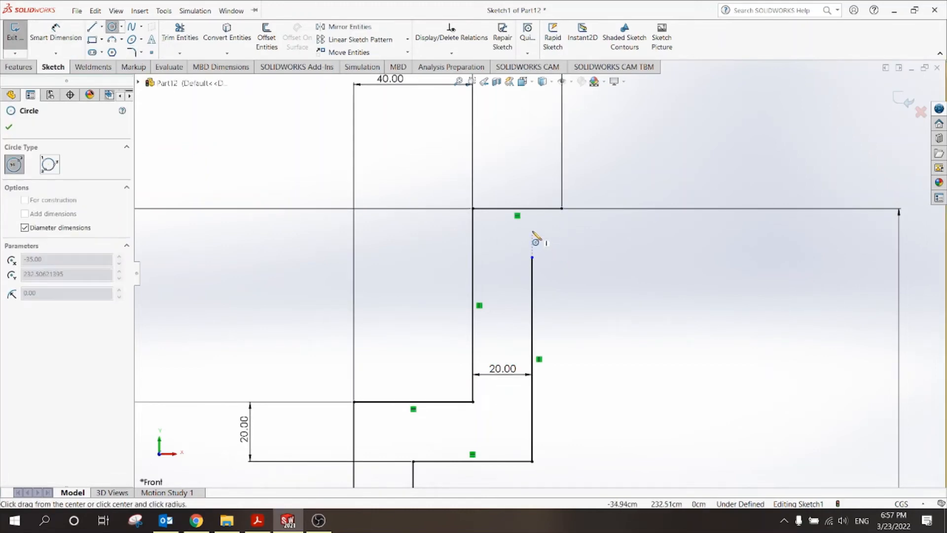
left_click_drag(531, 231, 536, 268)
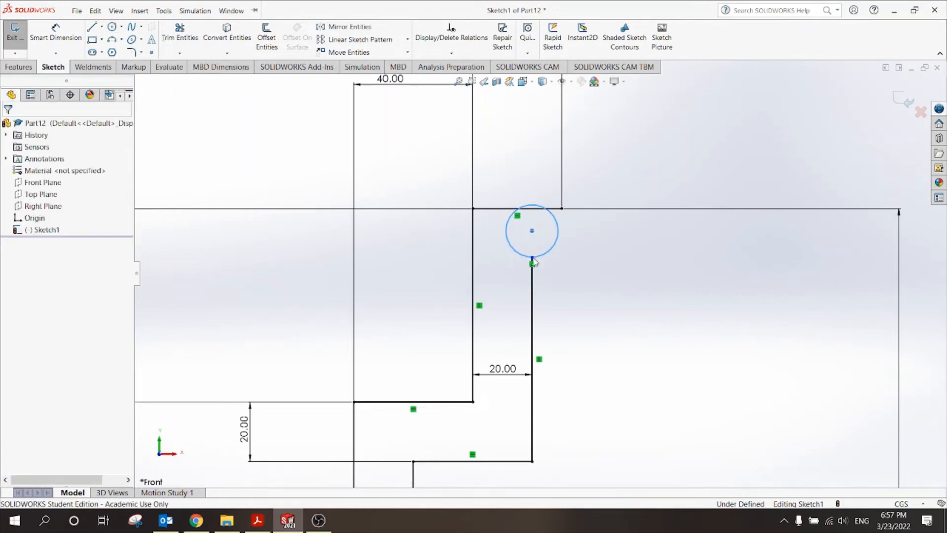
left_click(55, 36)
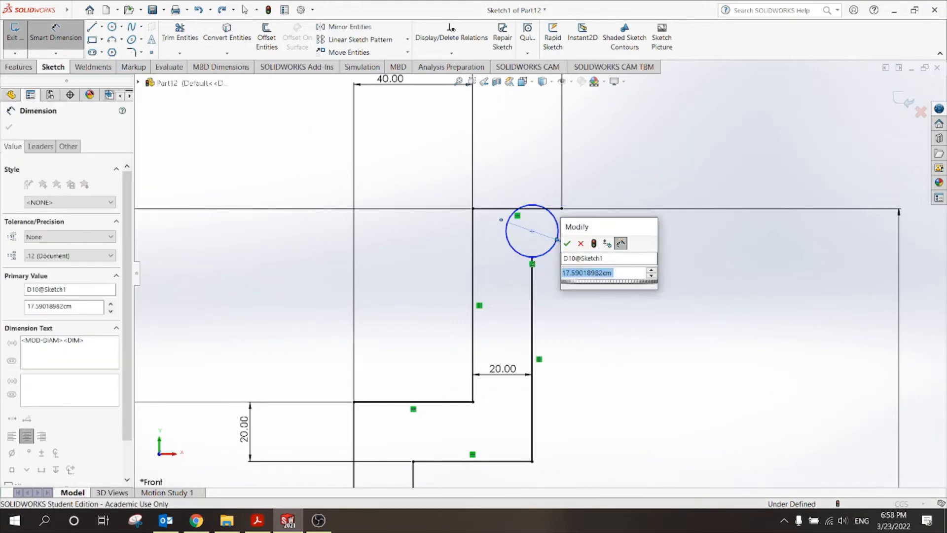
left_click(566, 242)
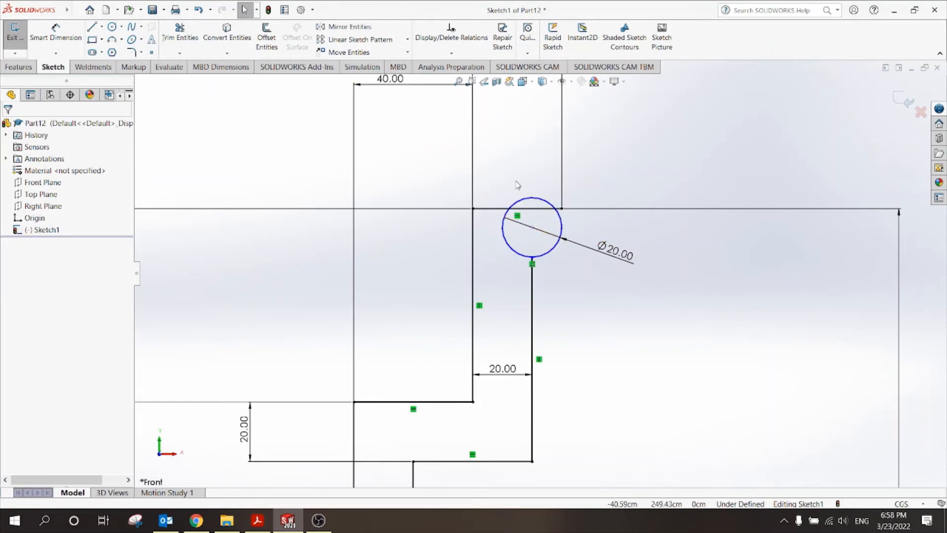
- Select the lip circle and the 30 top width dimension, ready for trimming the circle
left_click(531, 227)
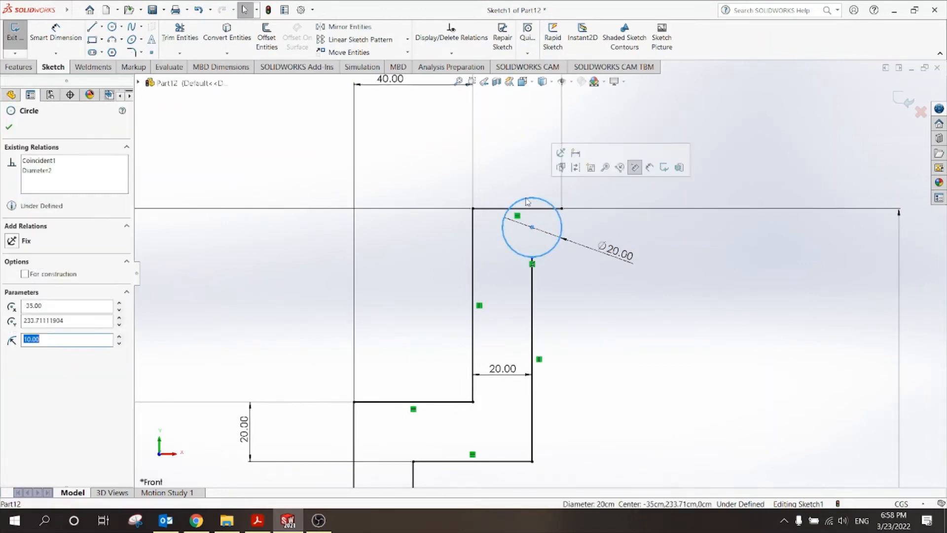
left_click(513, 209)
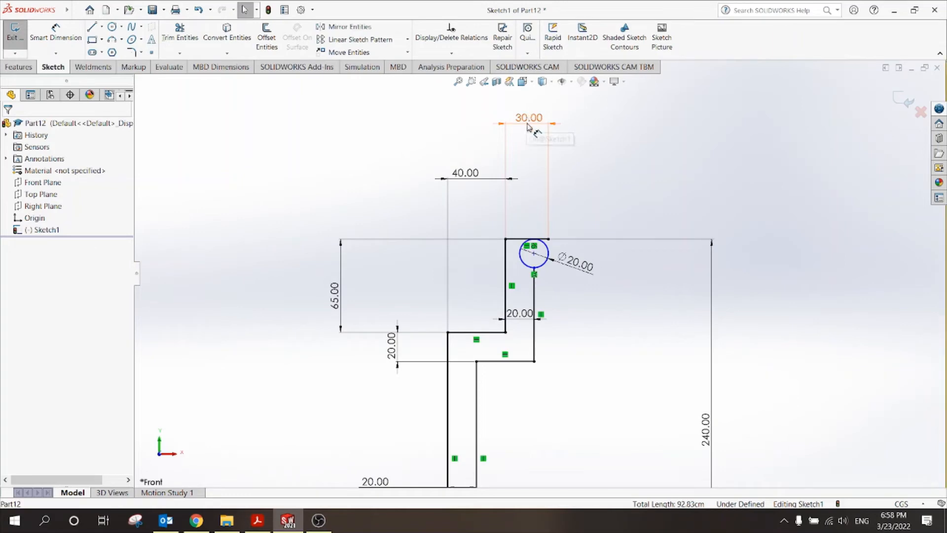
left_click(529, 117)
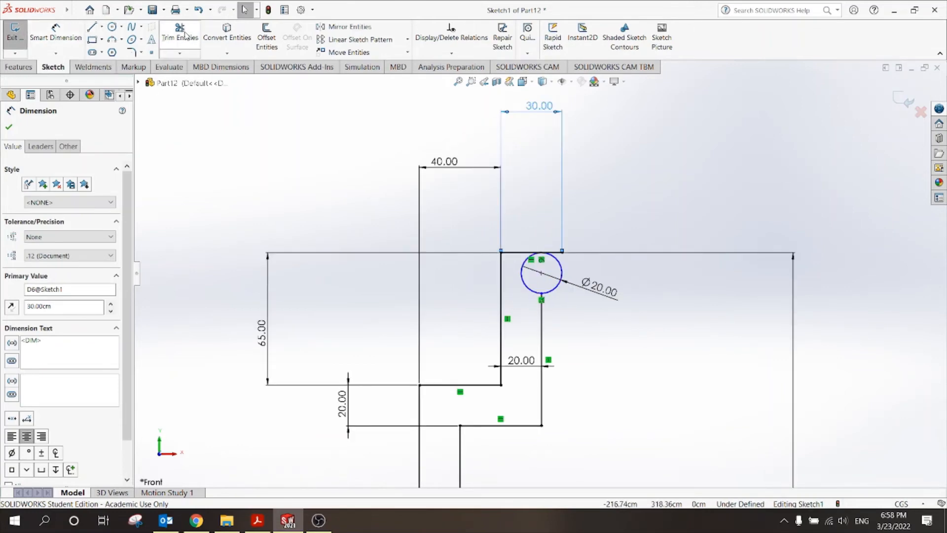
left_click(179, 37)
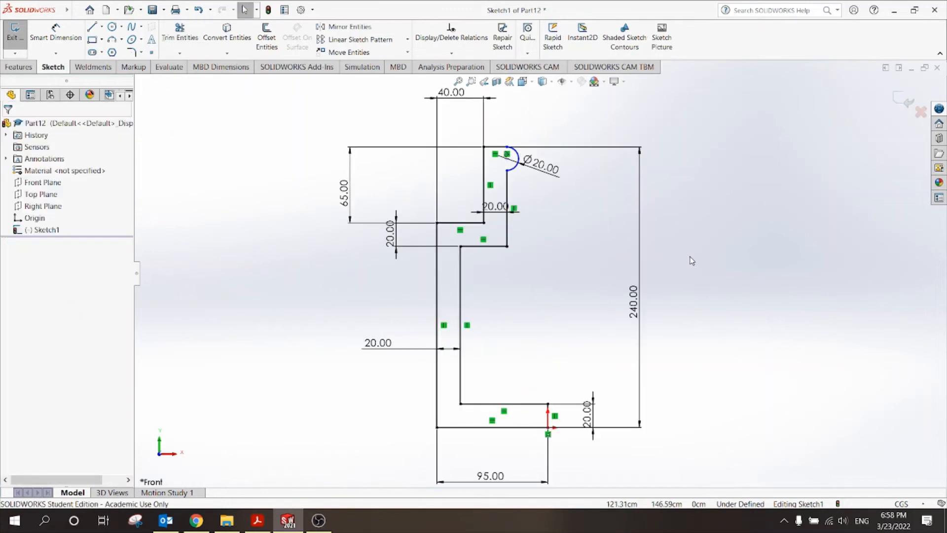
mouse_move(591, 220)
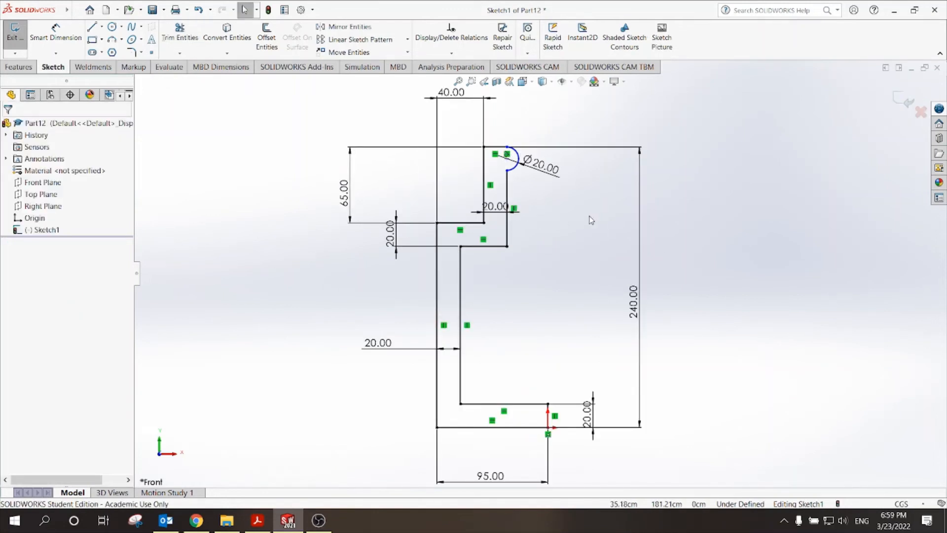
mouse_move(278, 502)
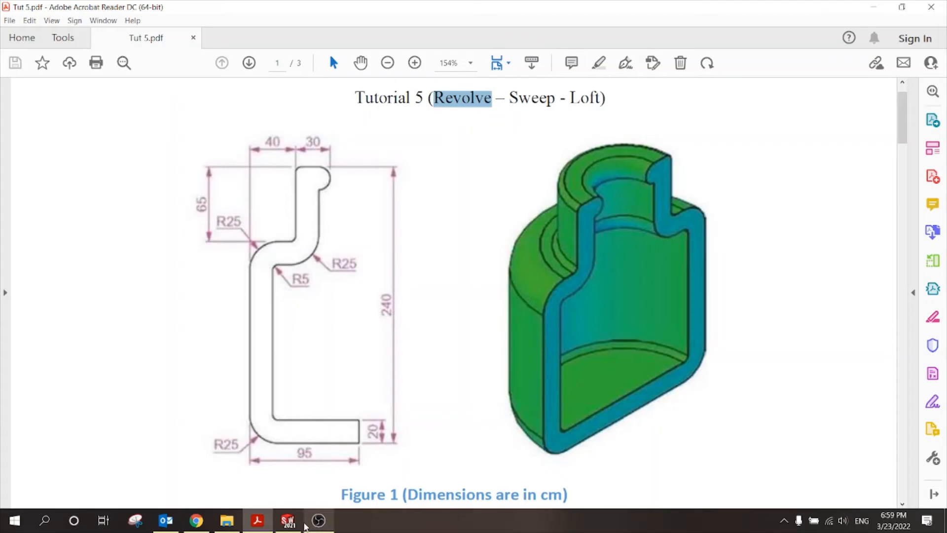
- Return from the tutorial PDF to the SolidWorks sketch and start a sketch fillet
left_click(288, 520)
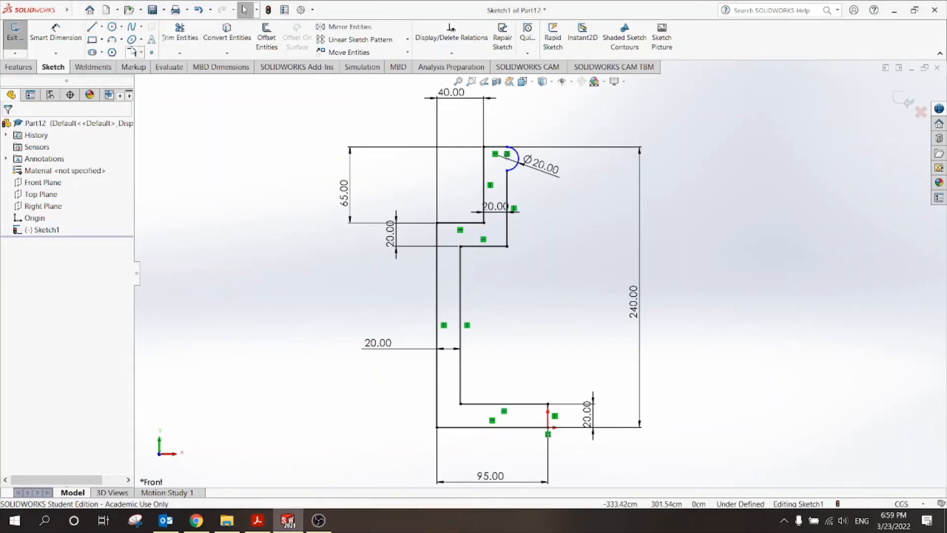
left_click(112, 28)
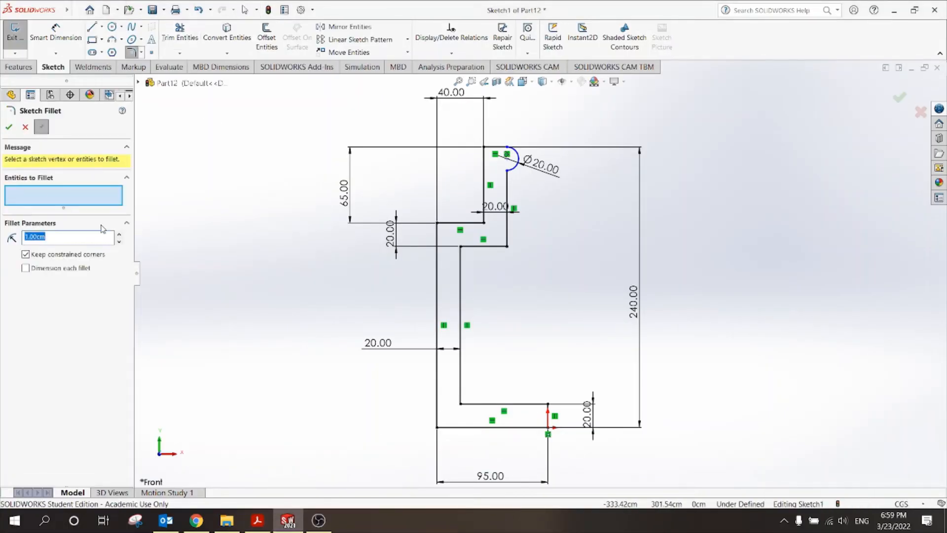
- Round the inner shoulder and bottom corners of the profile with 25 cm sketch fillets
type("25.00cm")
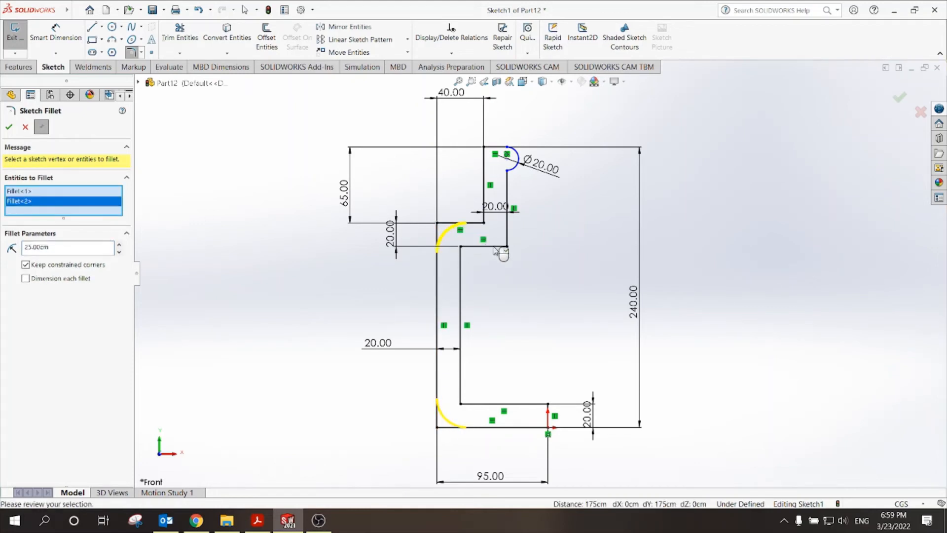
left_click(495, 242)
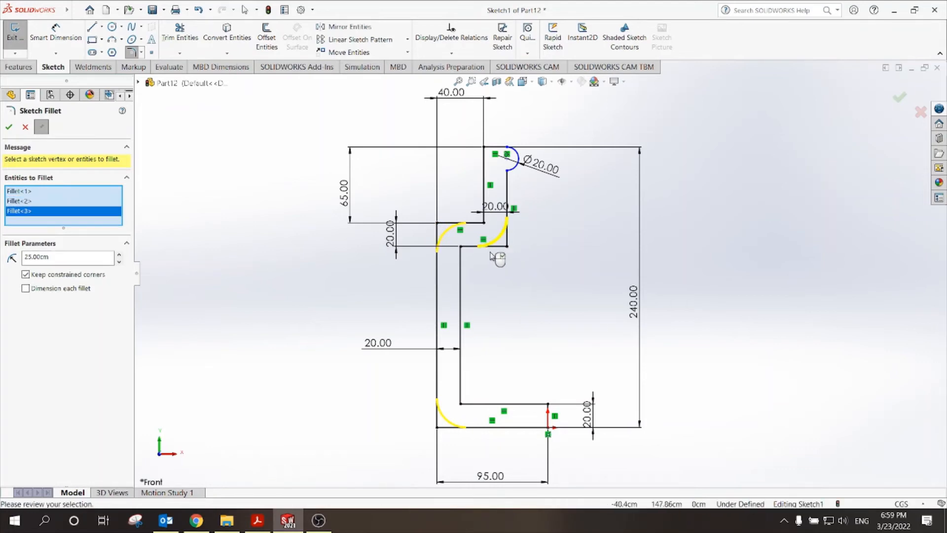
left_click(9, 128)
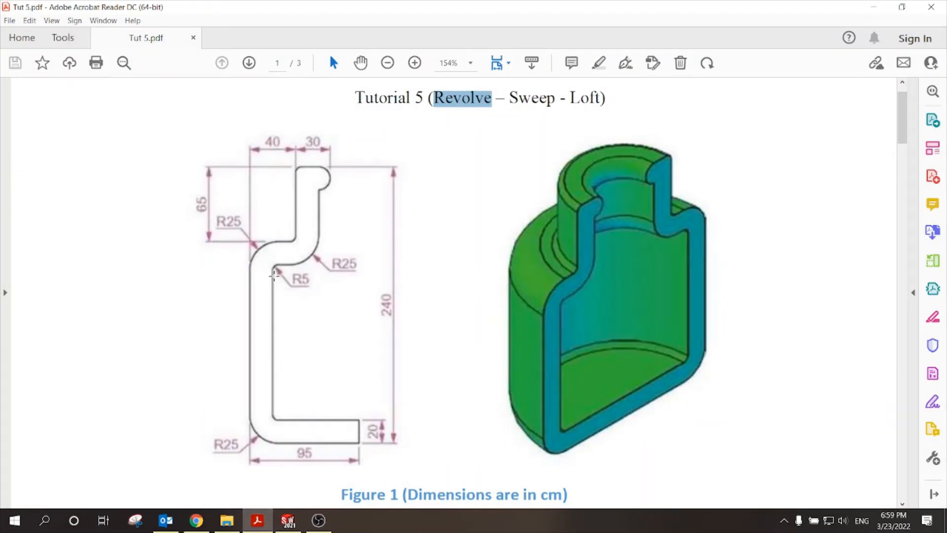
mouse_move(301, 290)
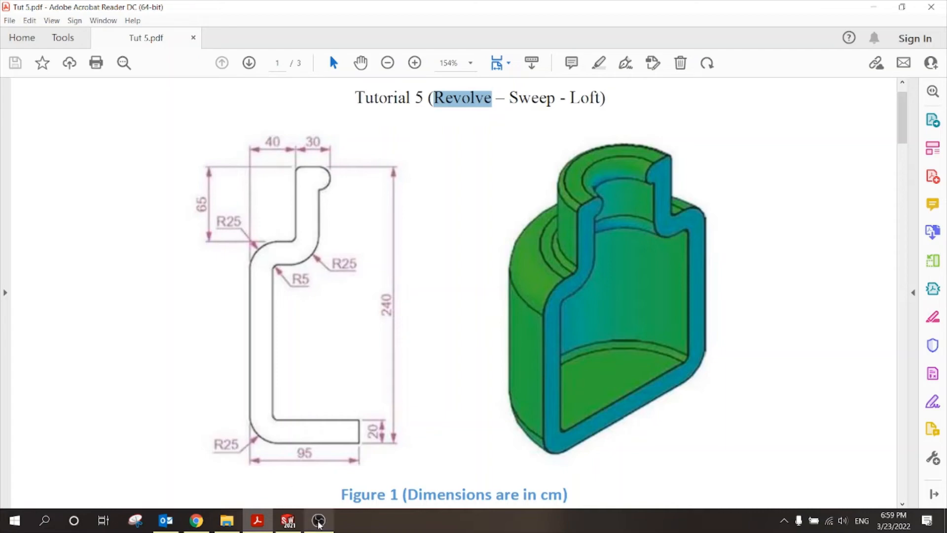
left_click(288, 520)
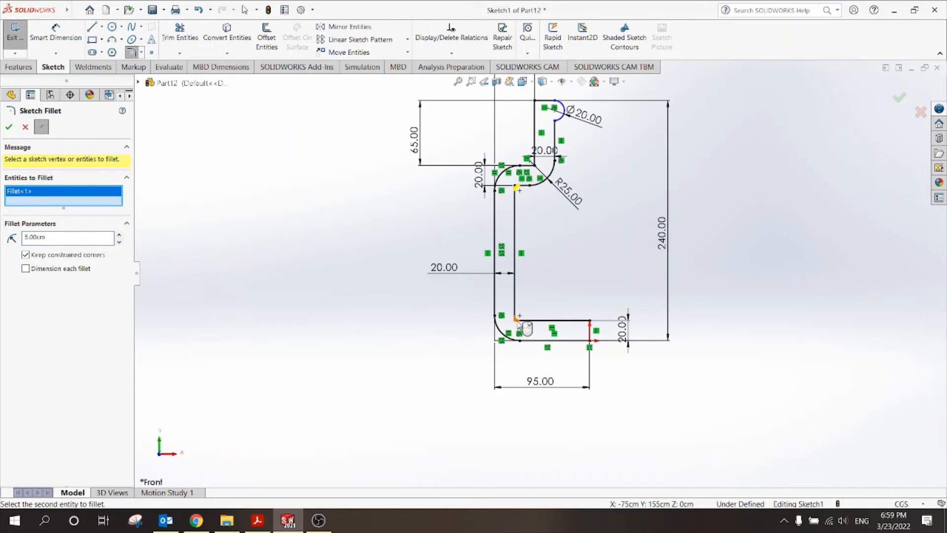
- Fillet the remaining sharp corner with a 5 cm radius and confirm the sketch fillets
left_click(516, 317)
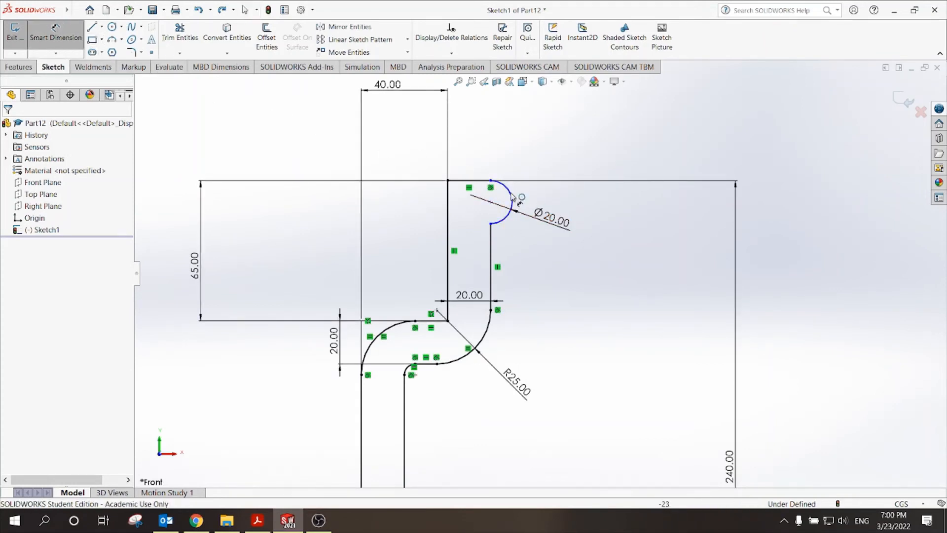
left_click(491, 180)
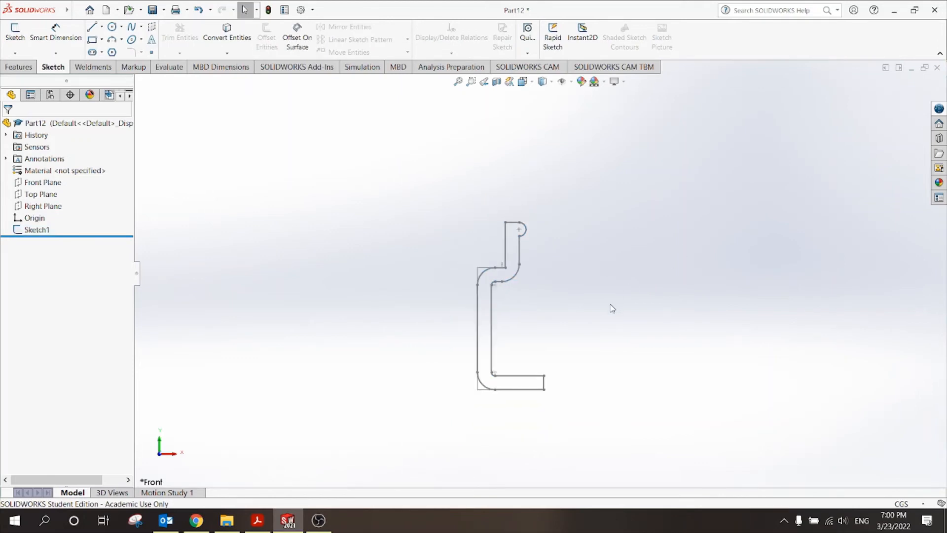
mouse_move(609, 307)
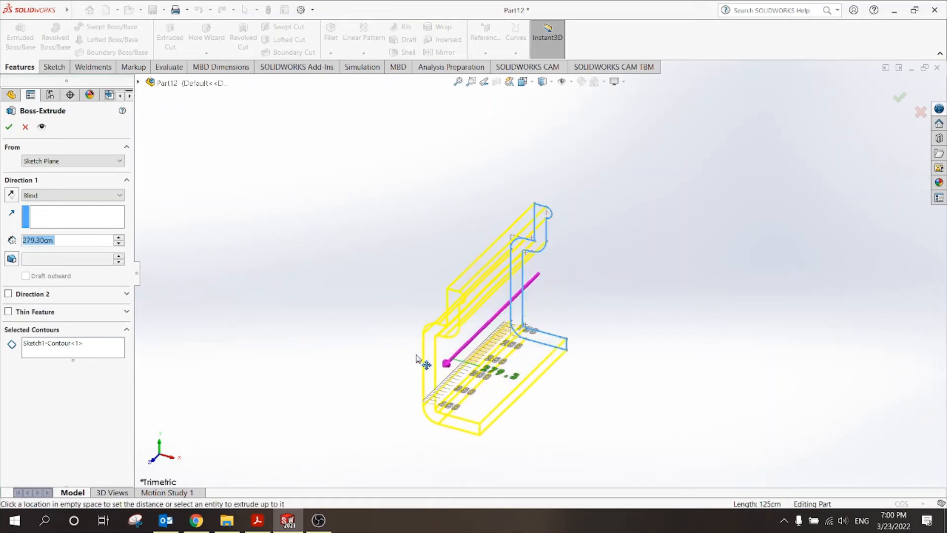
left_click_drag(445, 362, 544, 268)
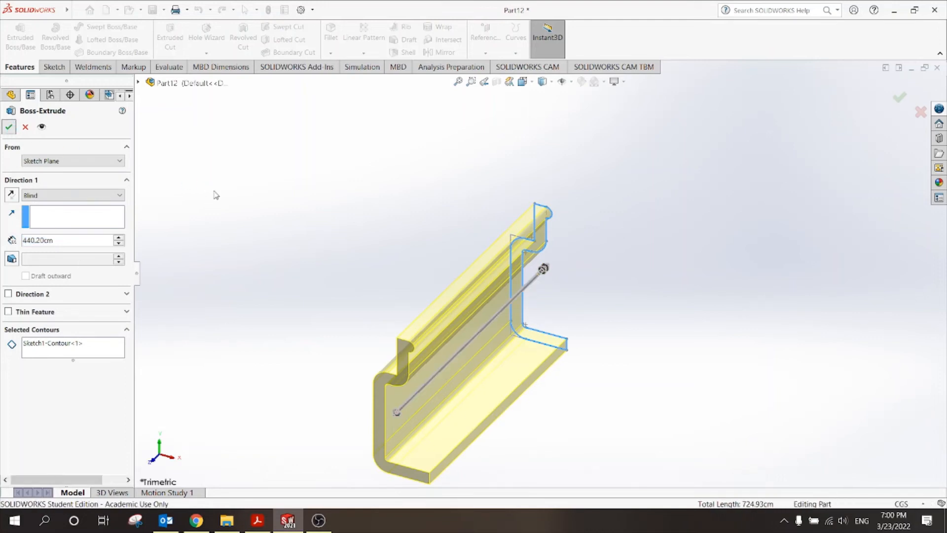
left_click(8, 127)
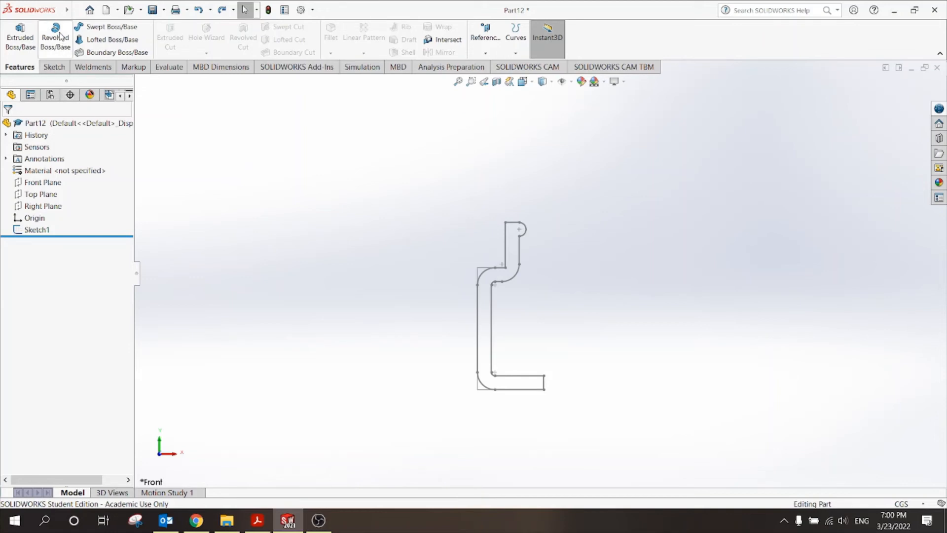
- Revolve Sketch1 about Line10 through 270° into a cutaway bottle solid (Revolve1)
left_click(55, 37)
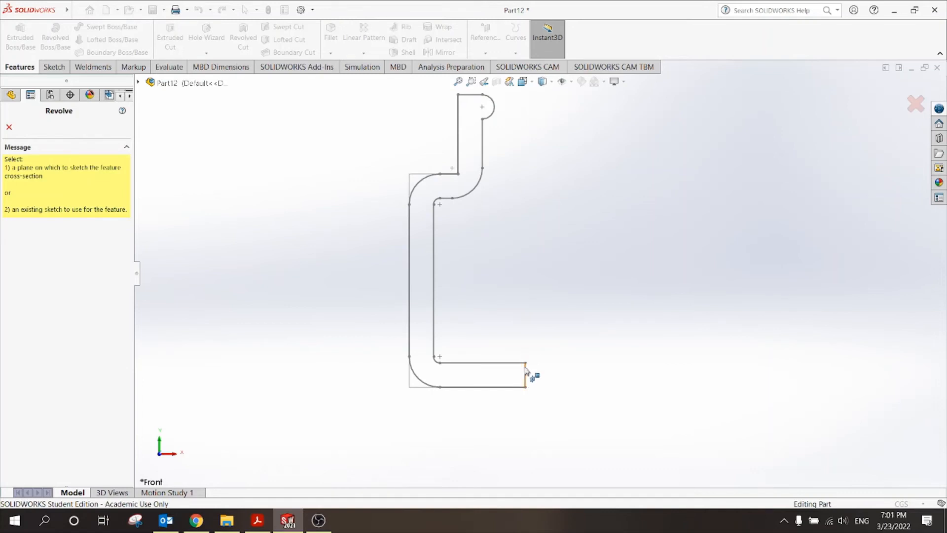
left_click(472, 379)
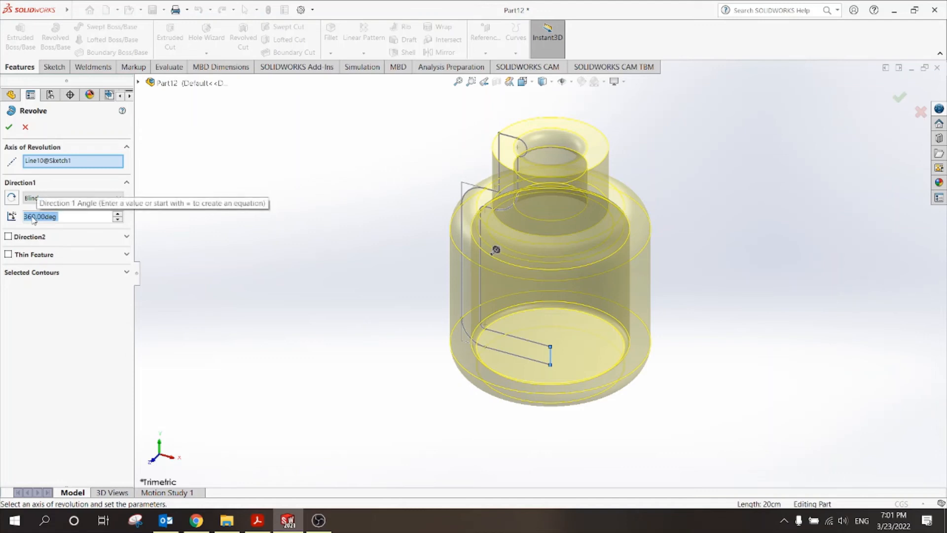
type("270.00deg")
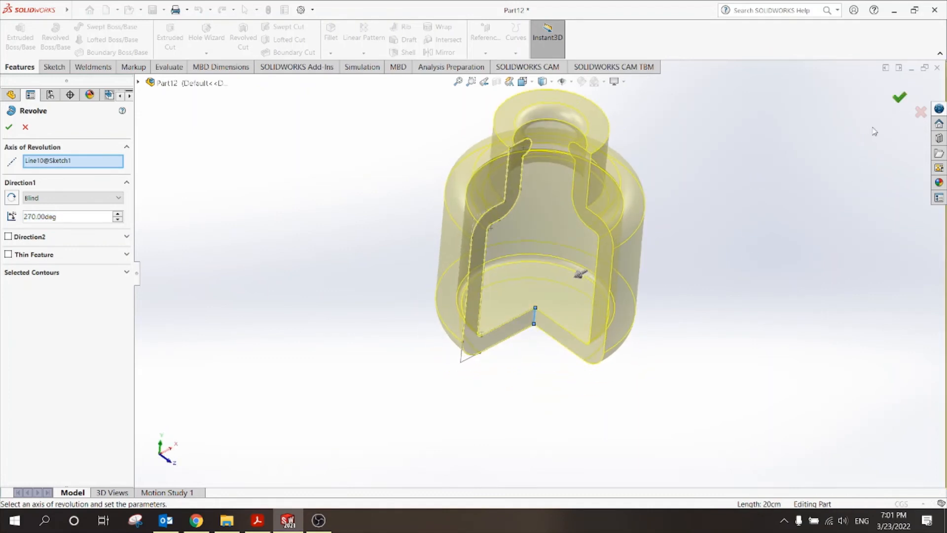
left_click(9, 128)
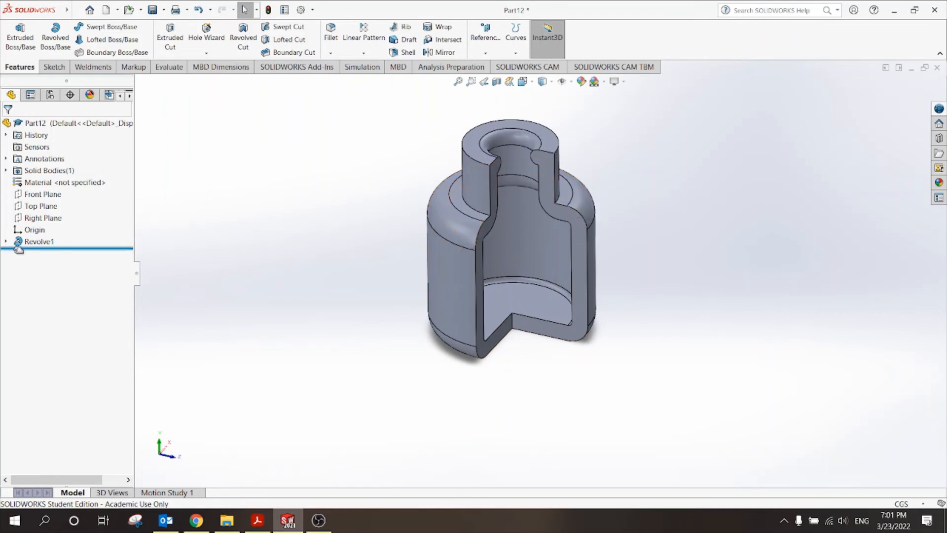
- Edit Revolve1 to a full 360° closed bottle, then check the tutorial drawing
double_click(38, 241)
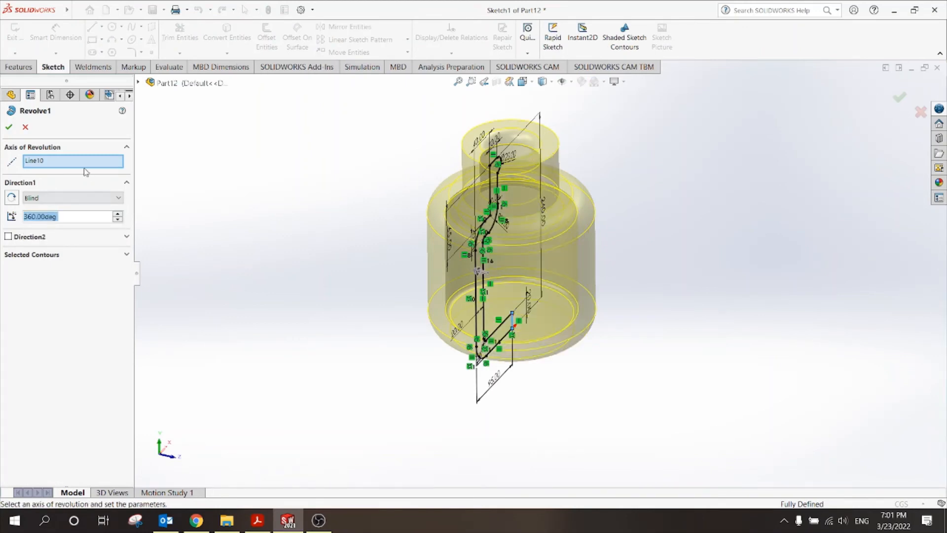
left_click(8, 127)
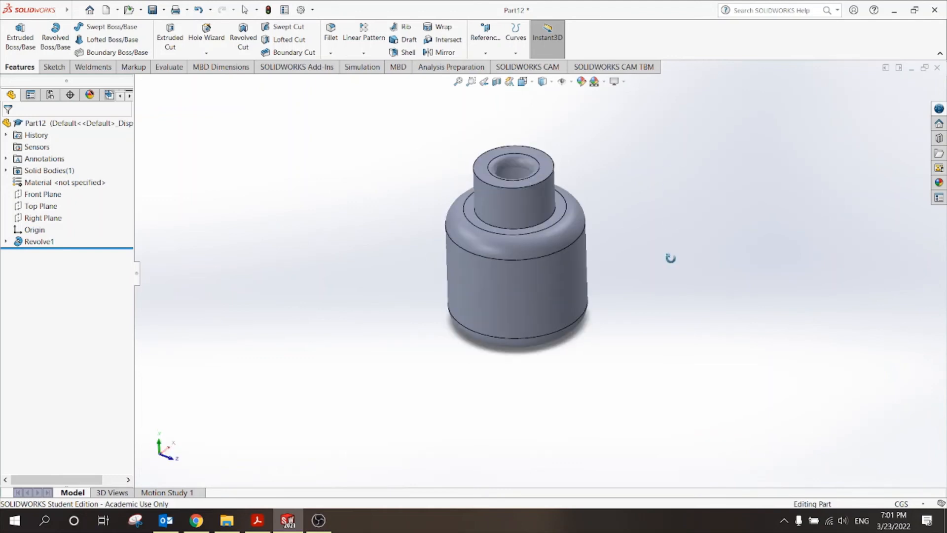
left_click(258, 521)
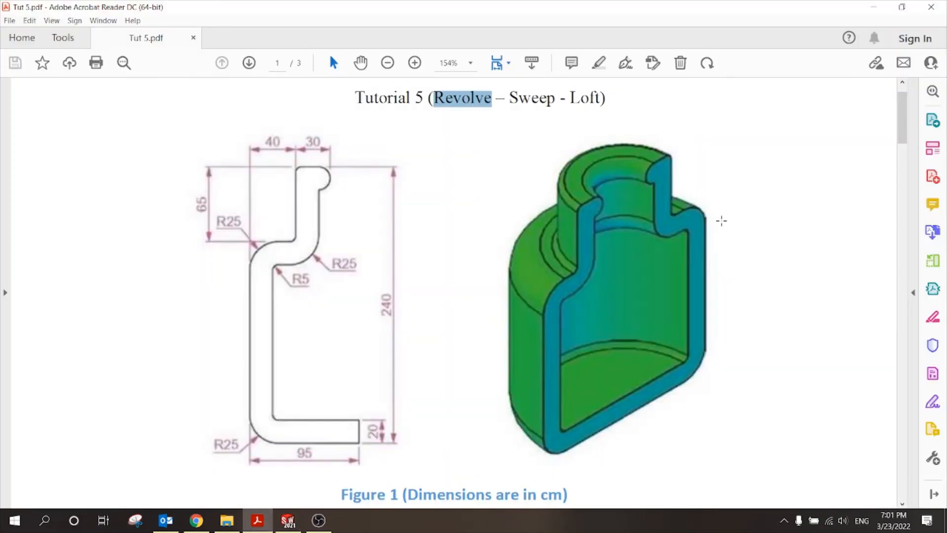
mouse_move(429, 353)
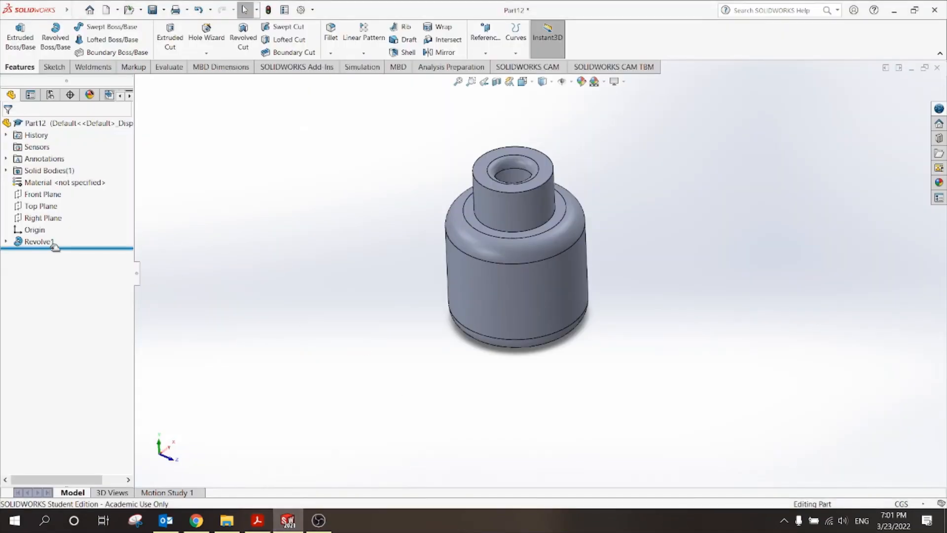
- Edit Revolve1 to 180° and orbit the half bottle to view its cross-section
double_click(39, 240)
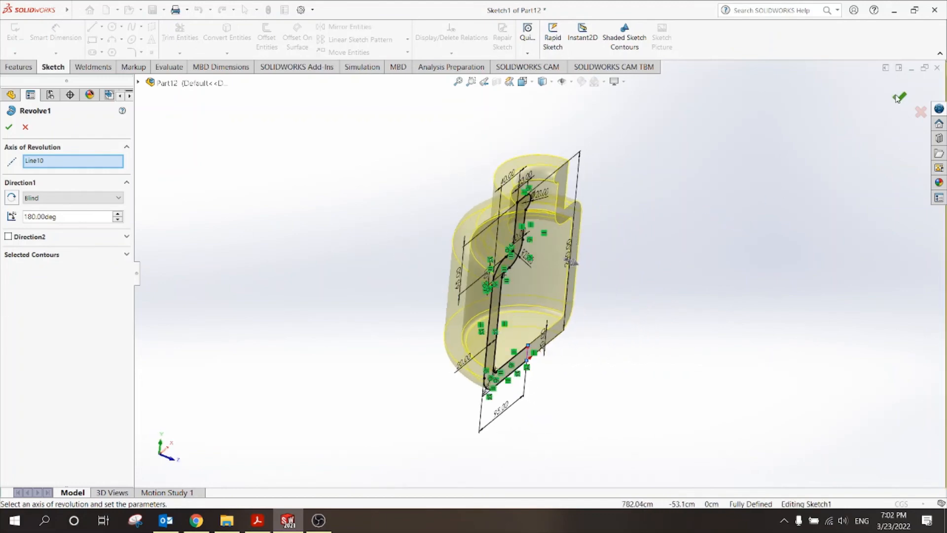
left_click(9, 127)
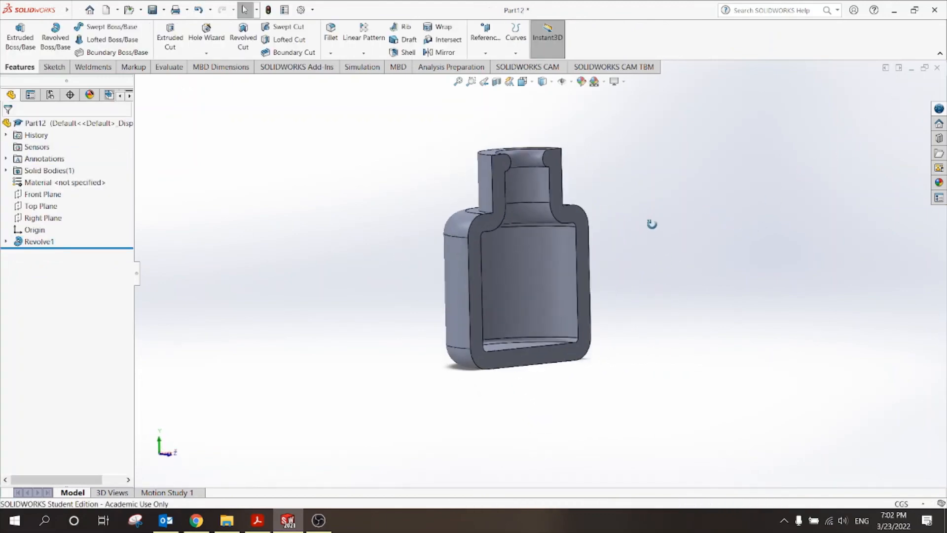
left_click_drag(652, 224, 558, 293)
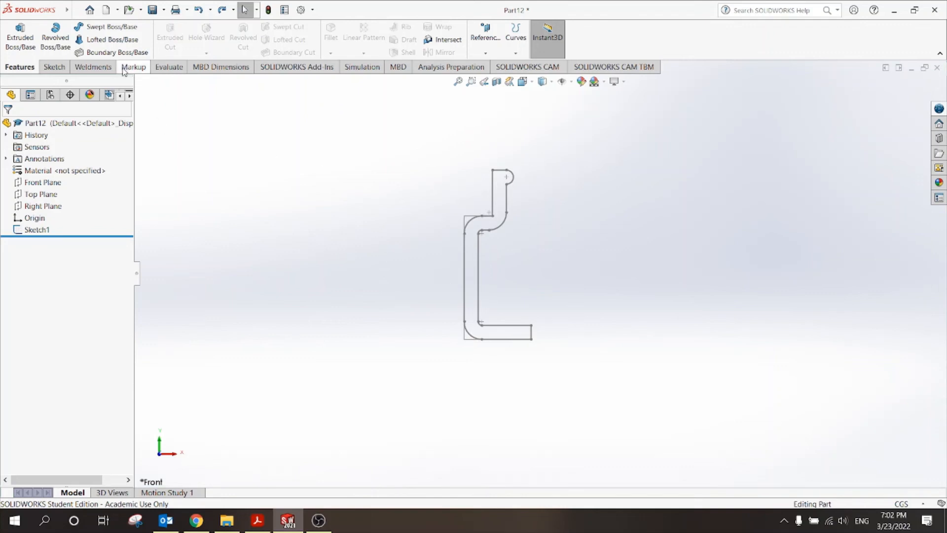
left_click(55, 38)
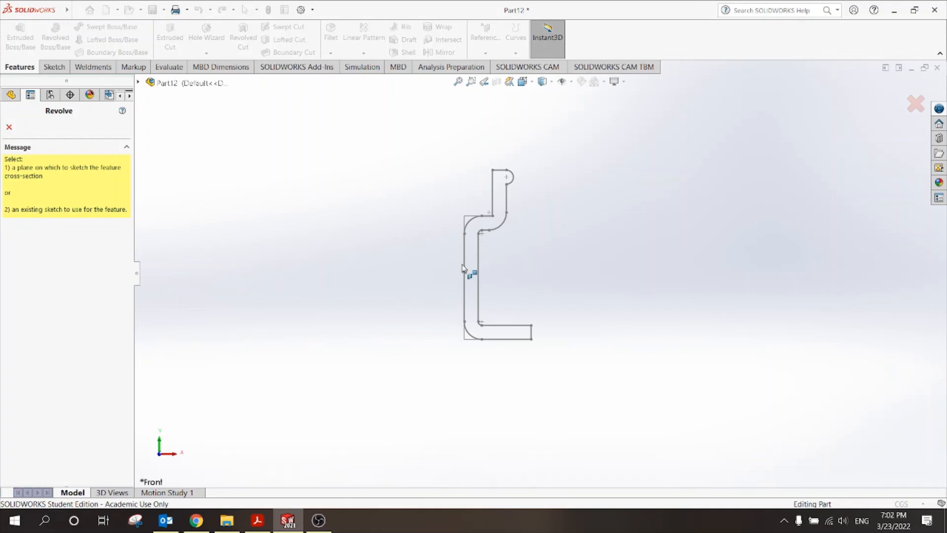
left_click(465, 272)
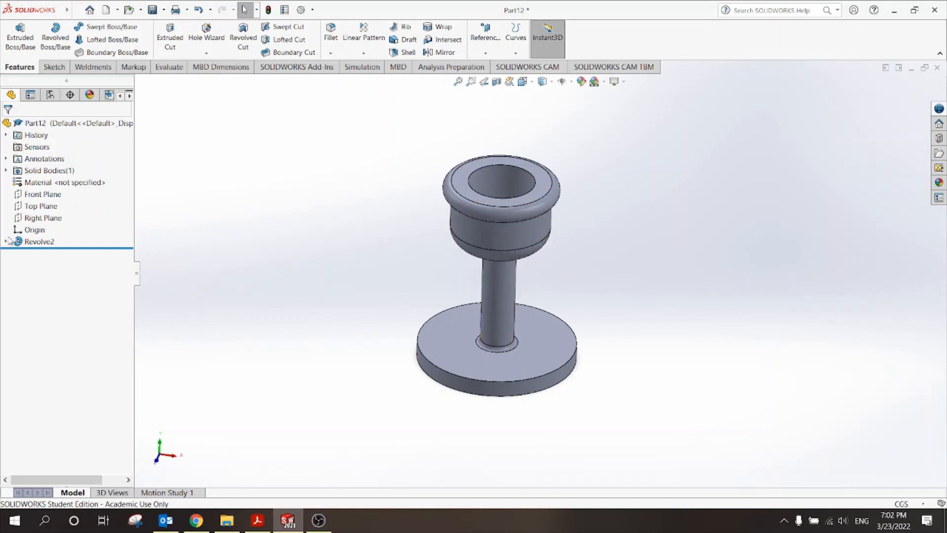
left_click(38, 241)
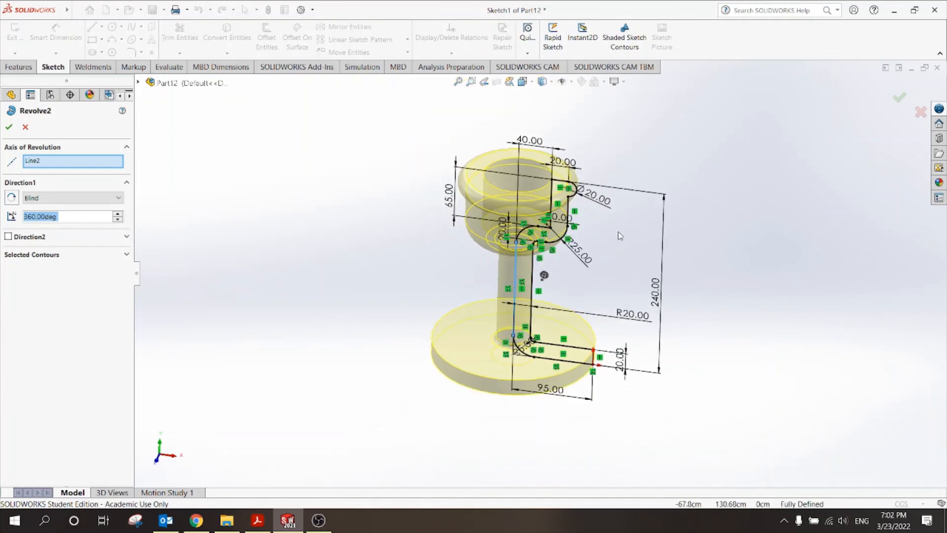
left_click(9, 128)
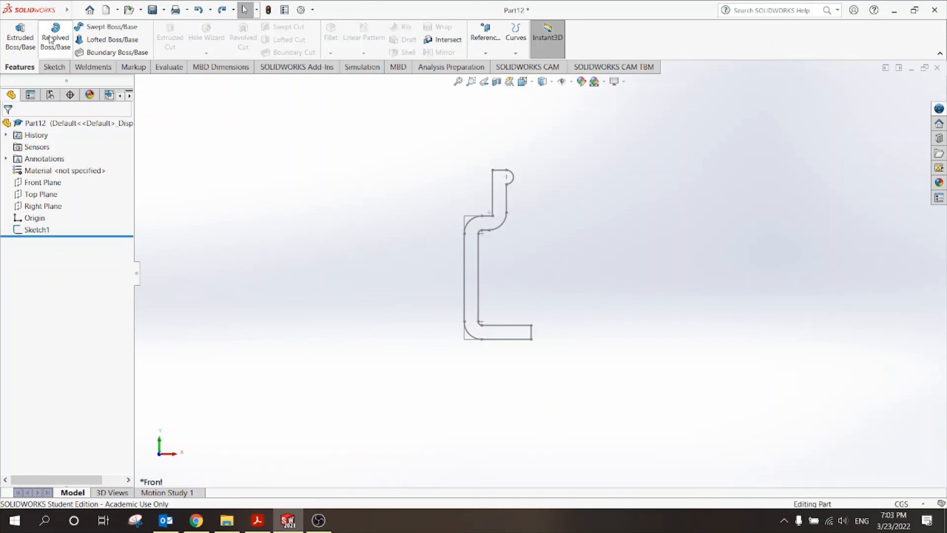
left_click(56, 37)
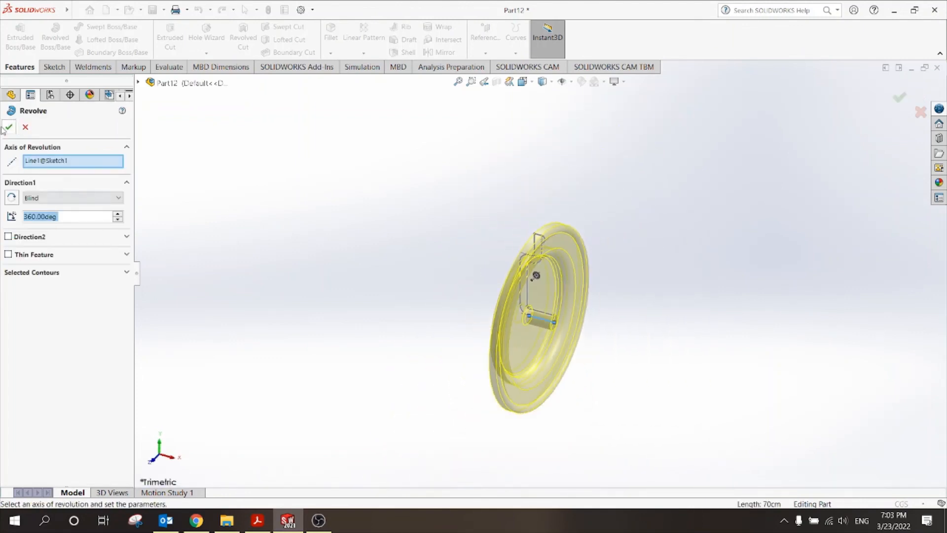
left_click(8, 127)
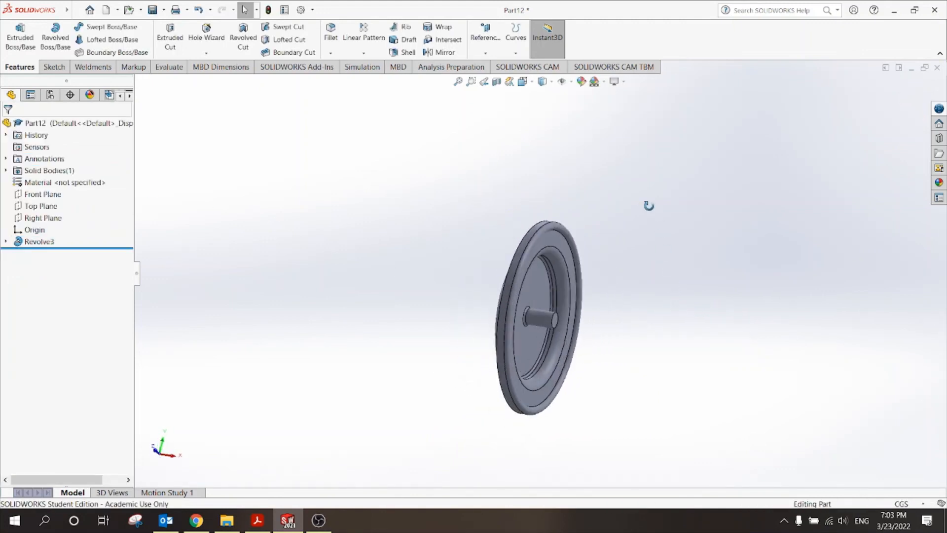
left_click_drag(649, 205, 677, 258)
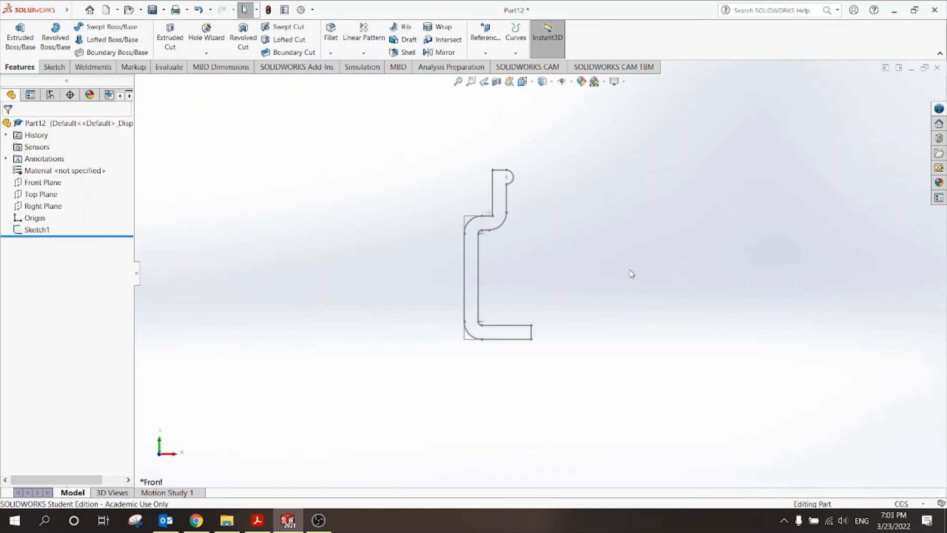
- Revolve the half-profile 360° about its short bottom end line into bottle solid Revolve5
left_click(55, 37)
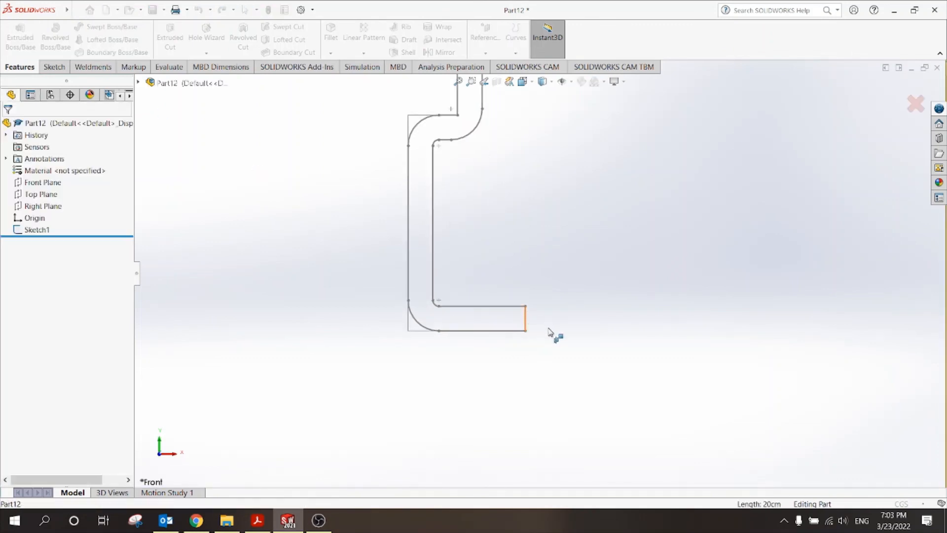
left_click(55, 38)
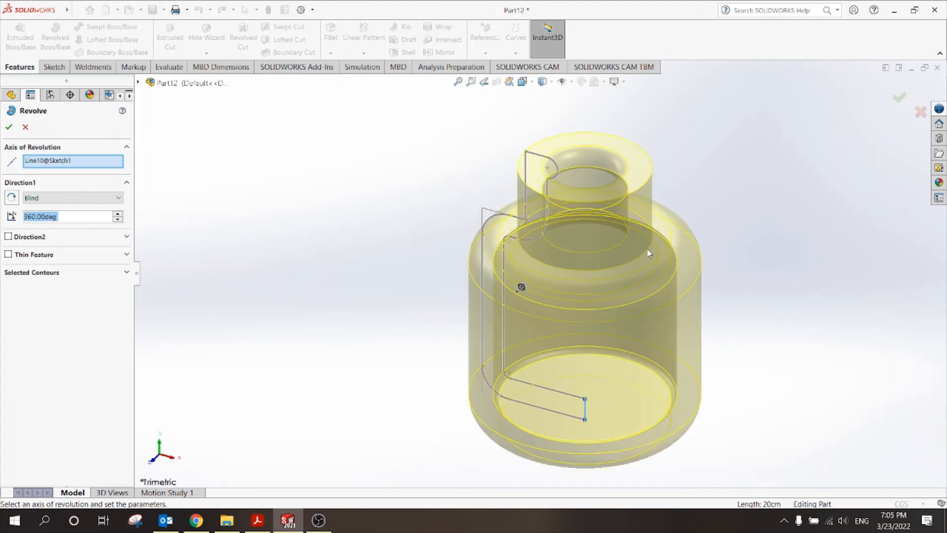
left_click(9, 127)
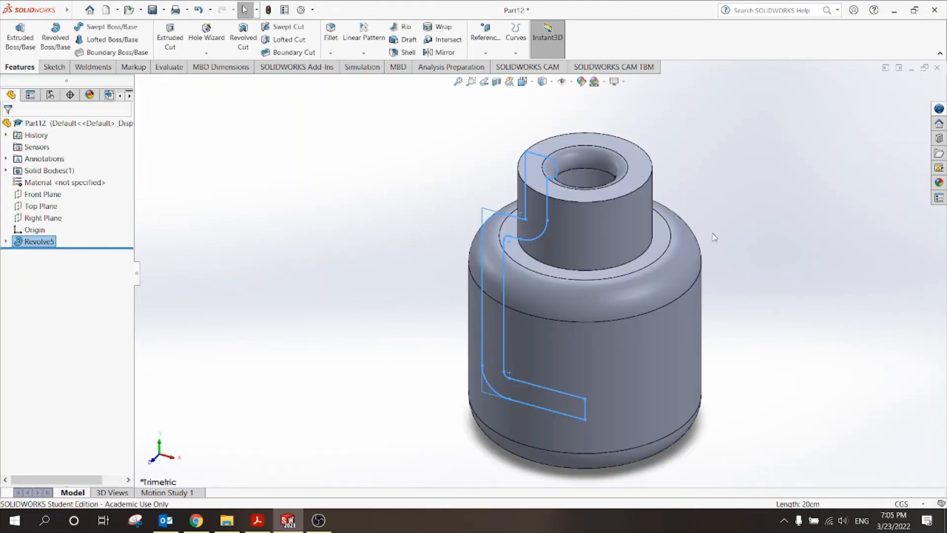